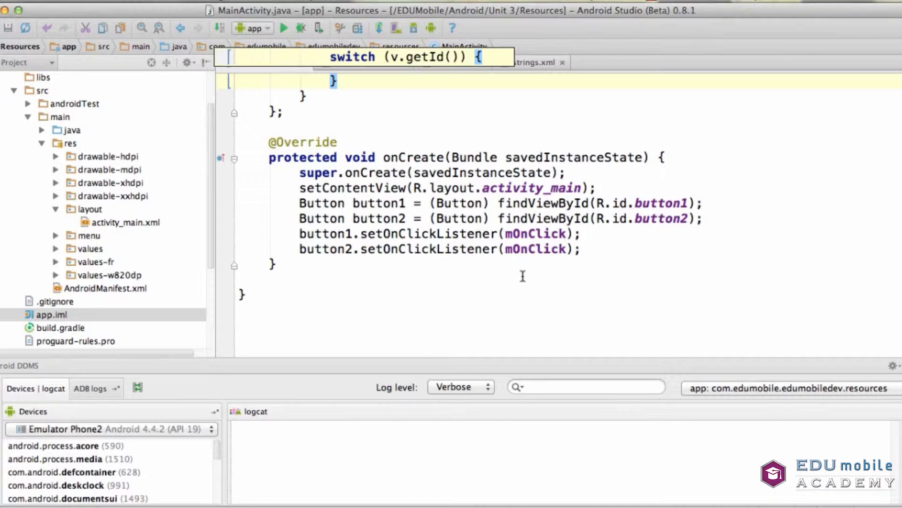
mouse_move(440, 249)
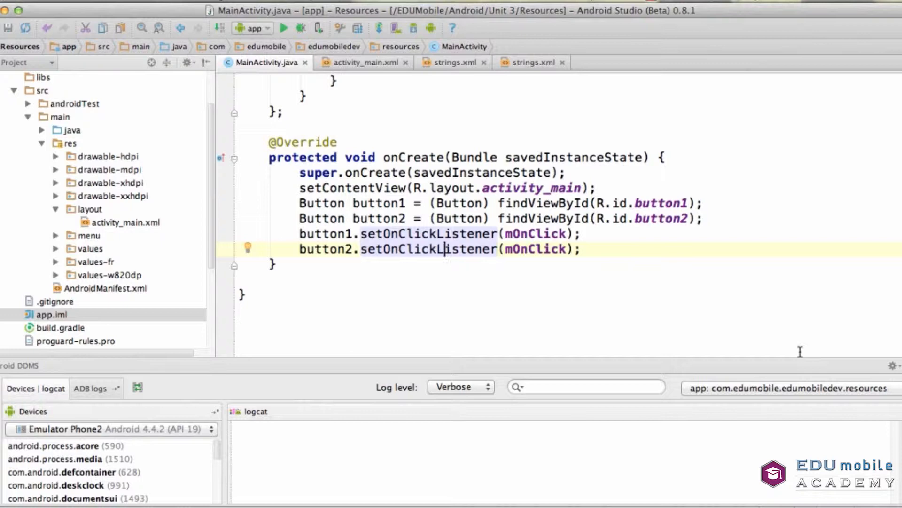
mouse_move(721, 347)
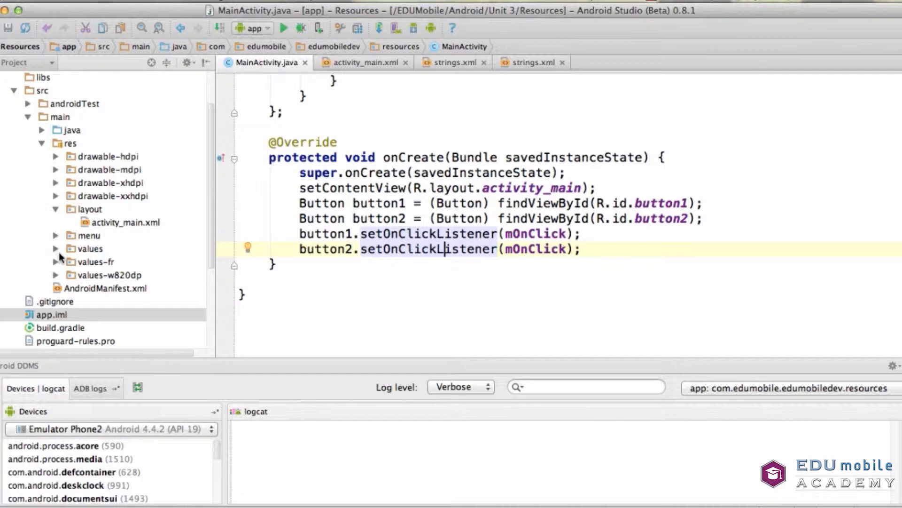
- Expand res/values in the Project panel to show dimens.xml, strings.xml and styles.xml
left_click(56, 248)
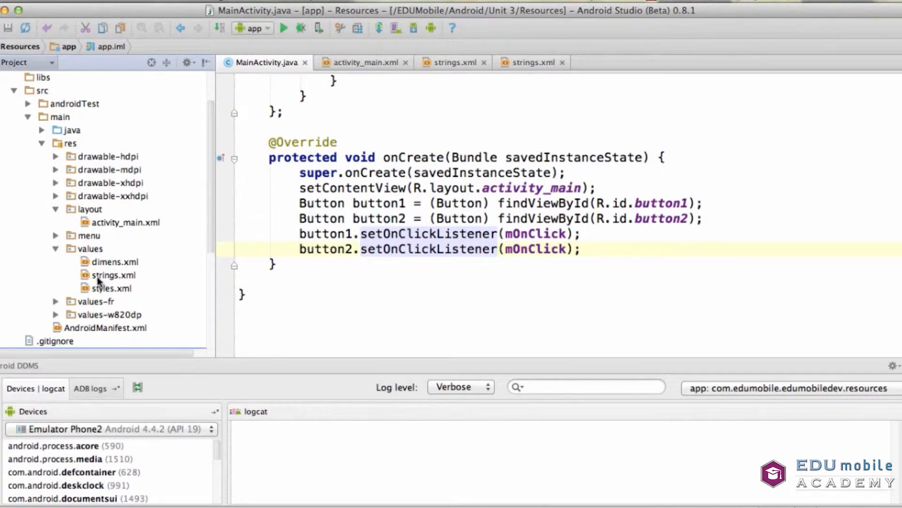
mouse_move(402, 134)
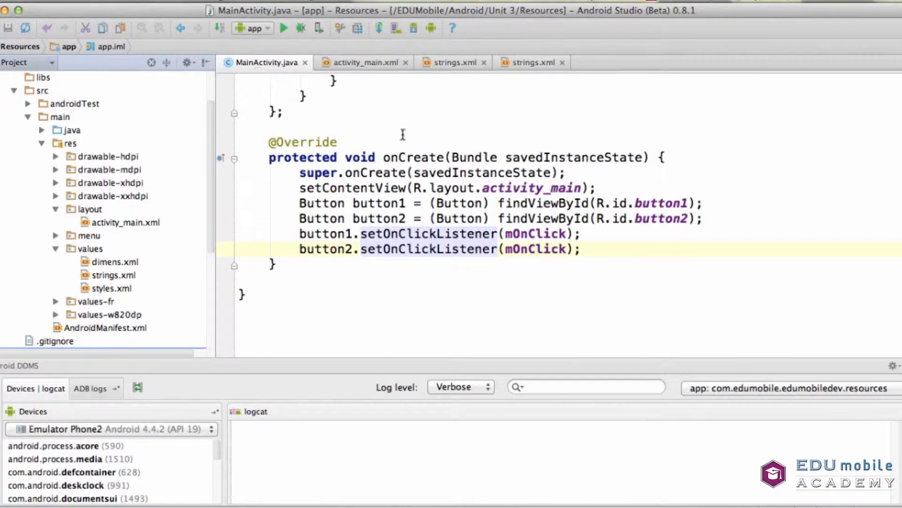
- Open strings.xml, then review button1 and button2 using text_one and text_two in activity_main.xml
left_click(454, 62)
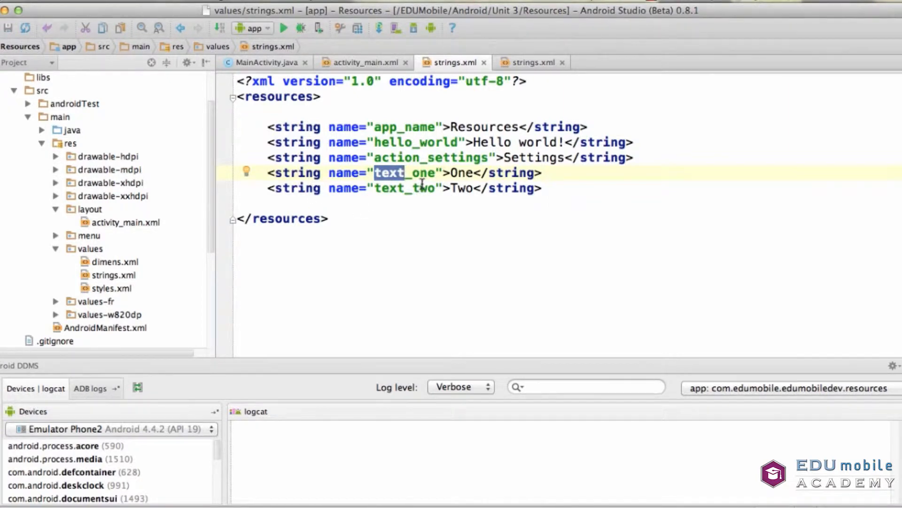
mouse_move(362, 64)
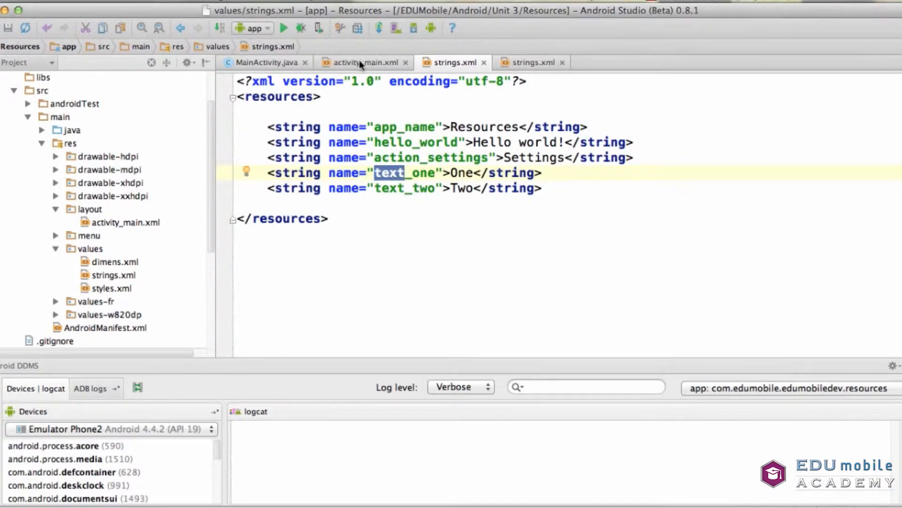
left_click(364, 62)
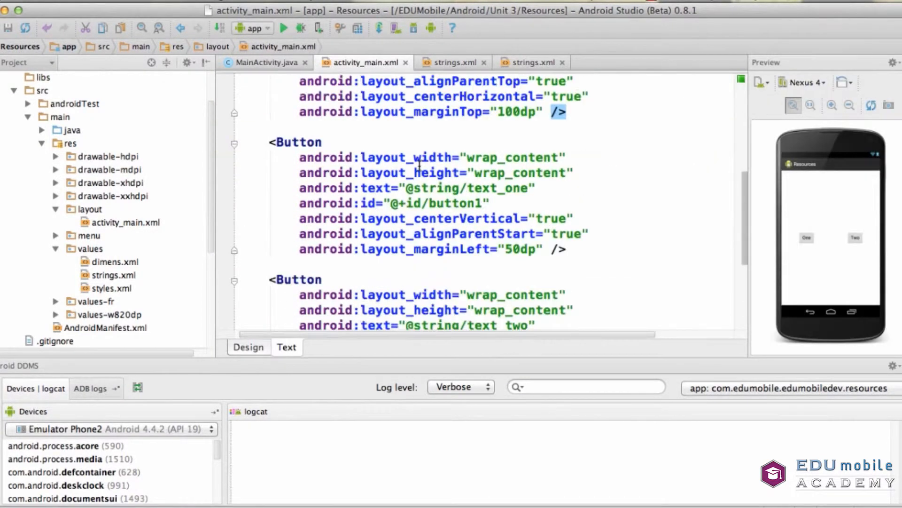
scroll("down", 3)
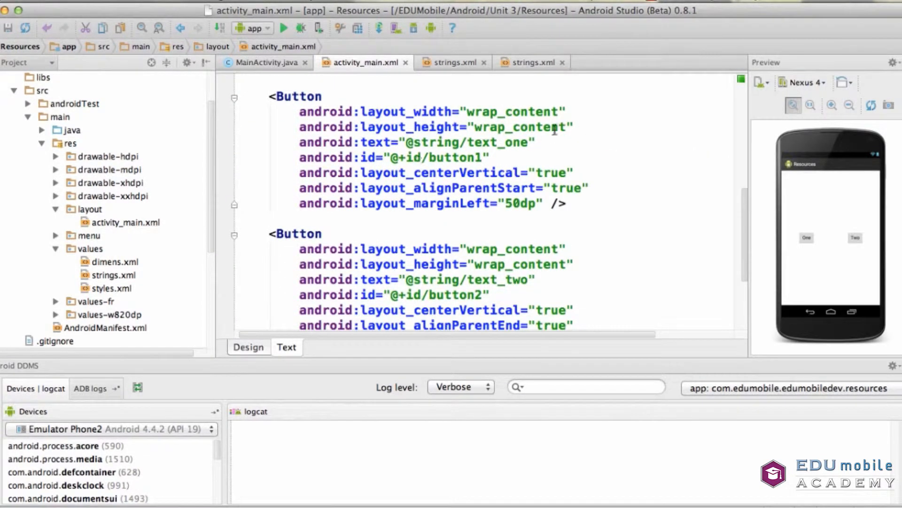
scroll("down", 3)
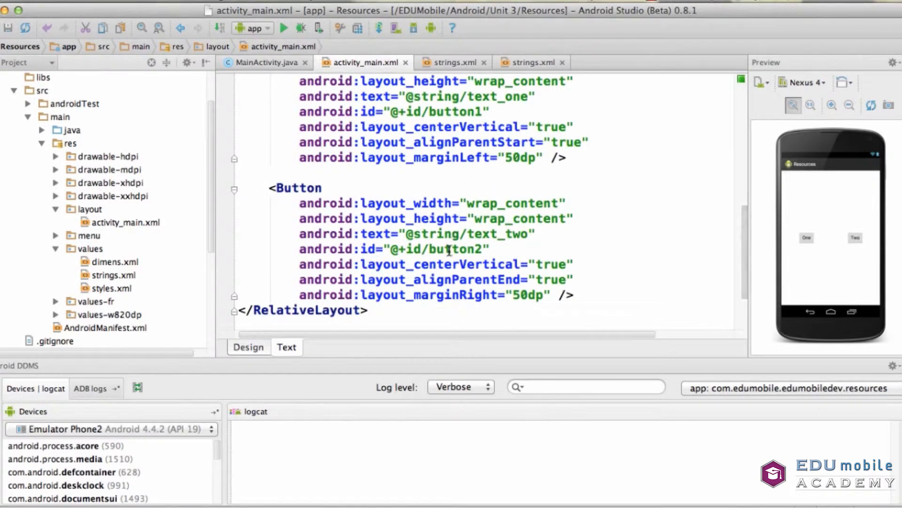
scroll("up", 3)
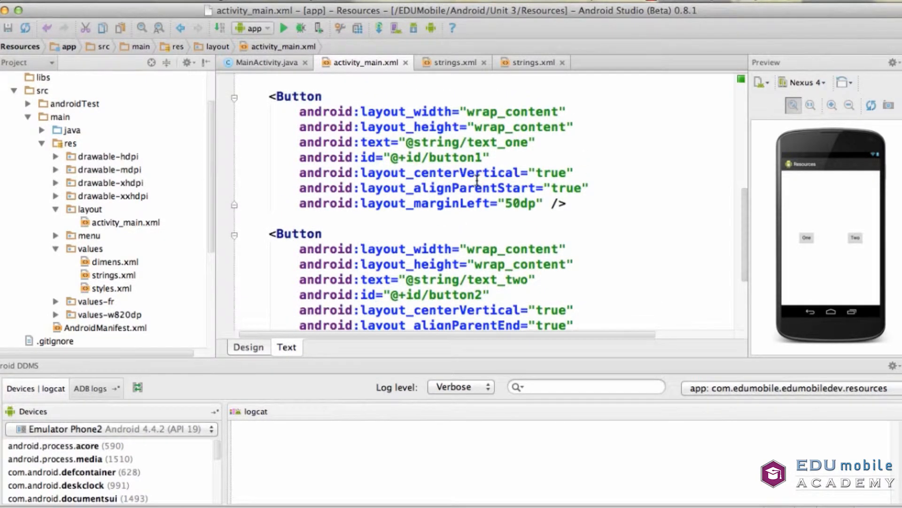
mouse_move(406, 142)
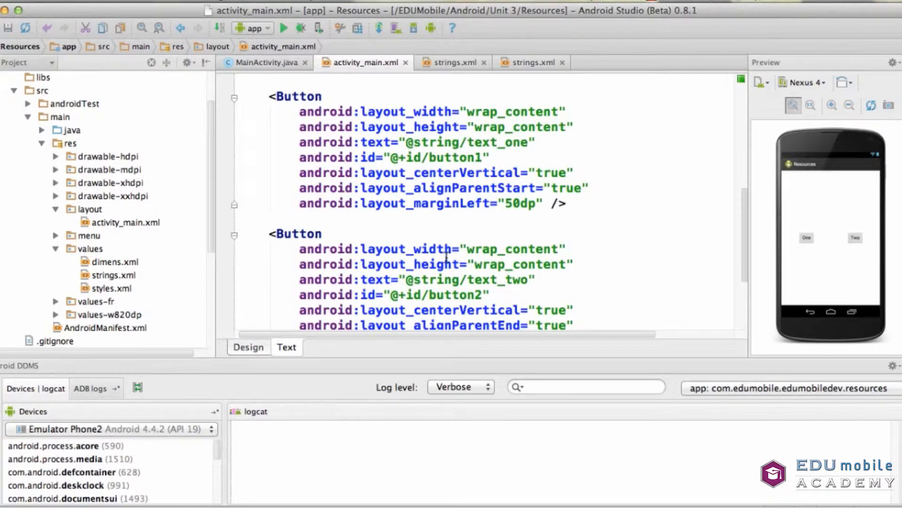
scroll("down", 3)
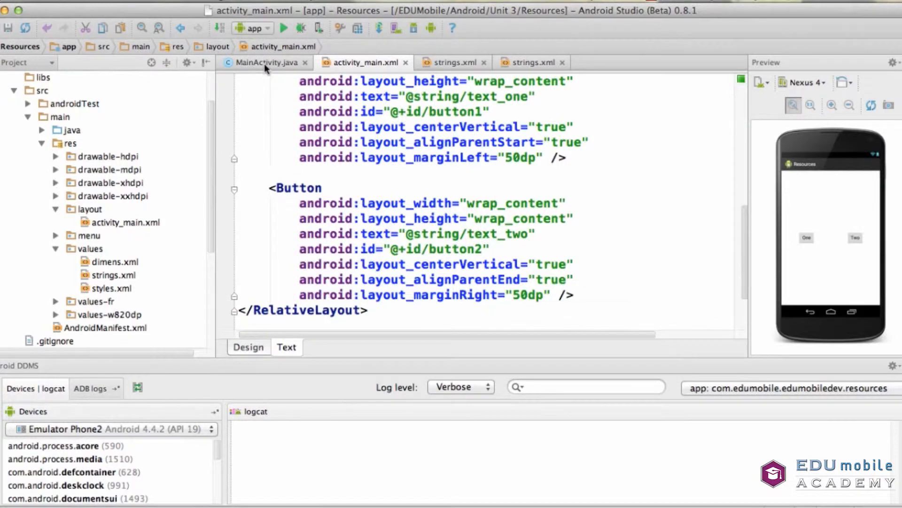
- Review MainActivity.java's listener setting the TextView to text_one, text_two, or "Error"
left_click(264, 62)
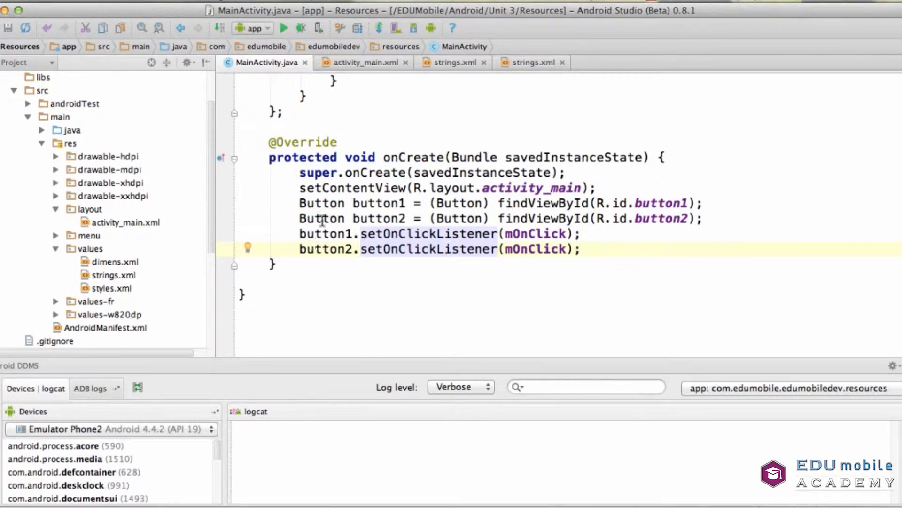
mouse_move(394, 253)
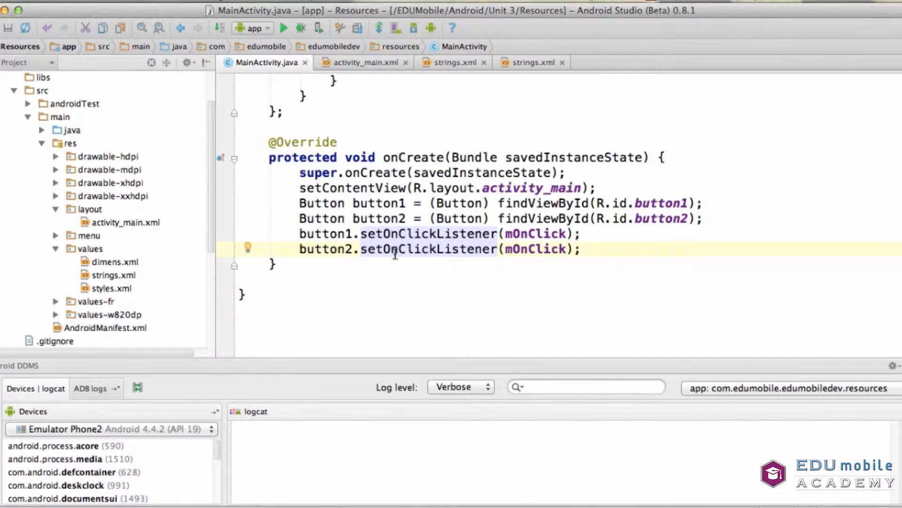
mouse_move(438, 234)
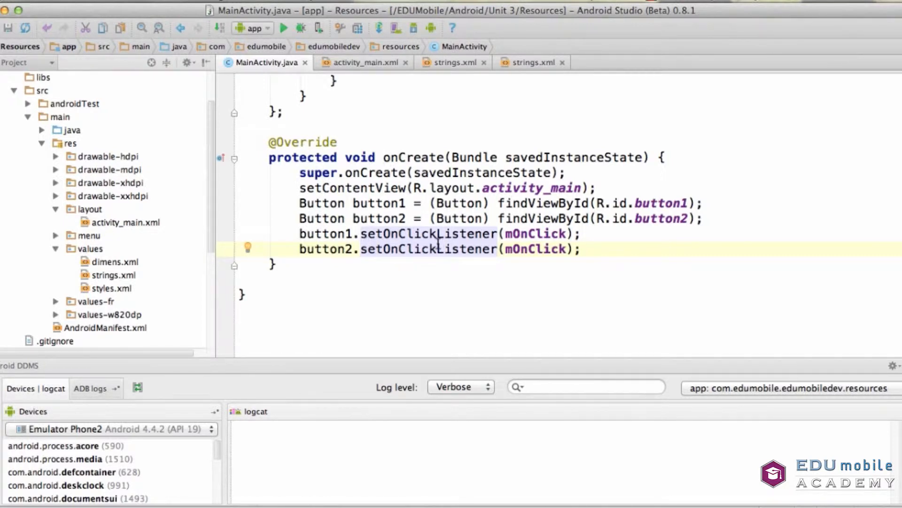
scroll("up", 3)
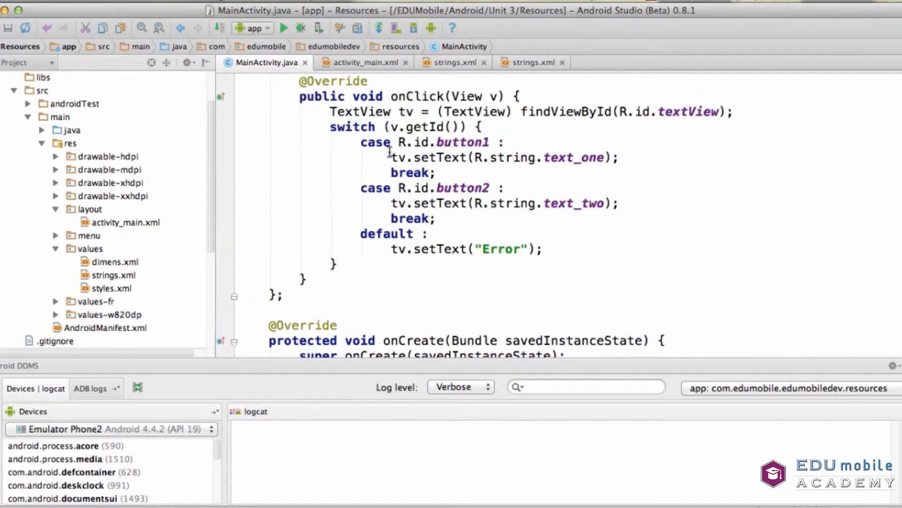
scroll("up", 3)
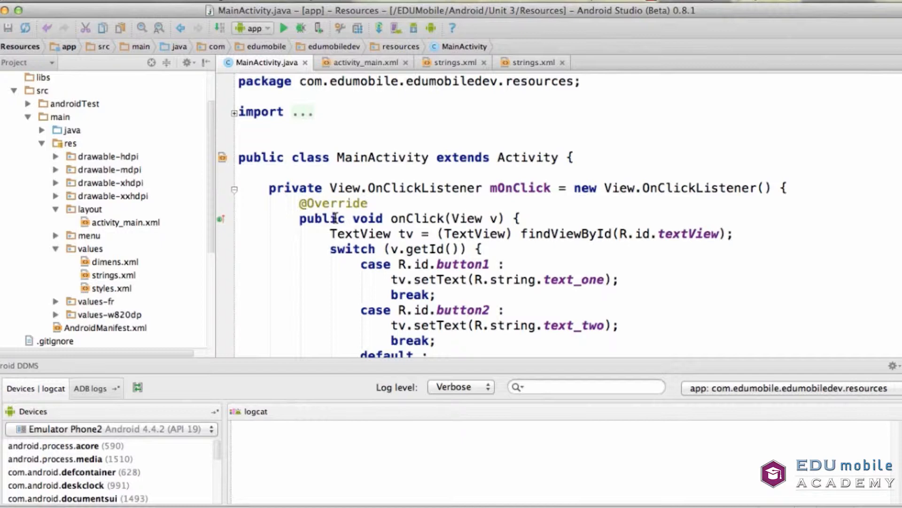
mouse_move(487, 234)
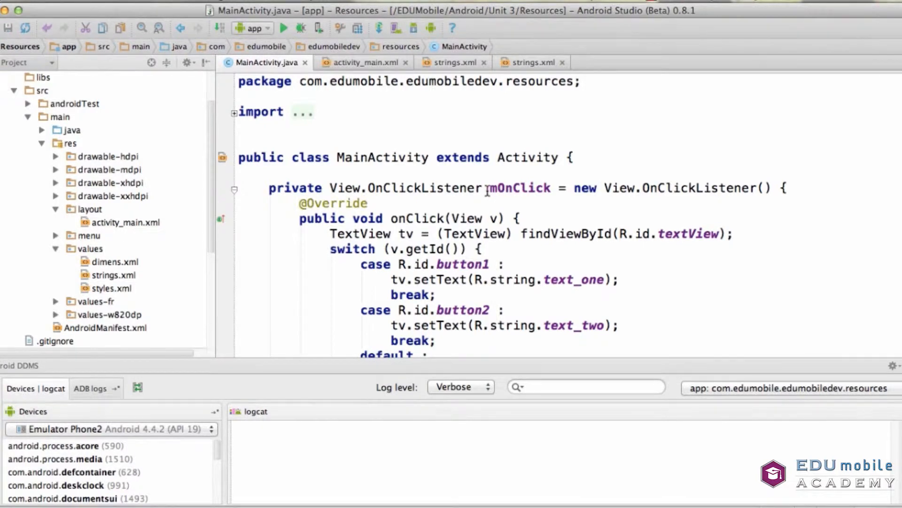
scroll("down", 3)
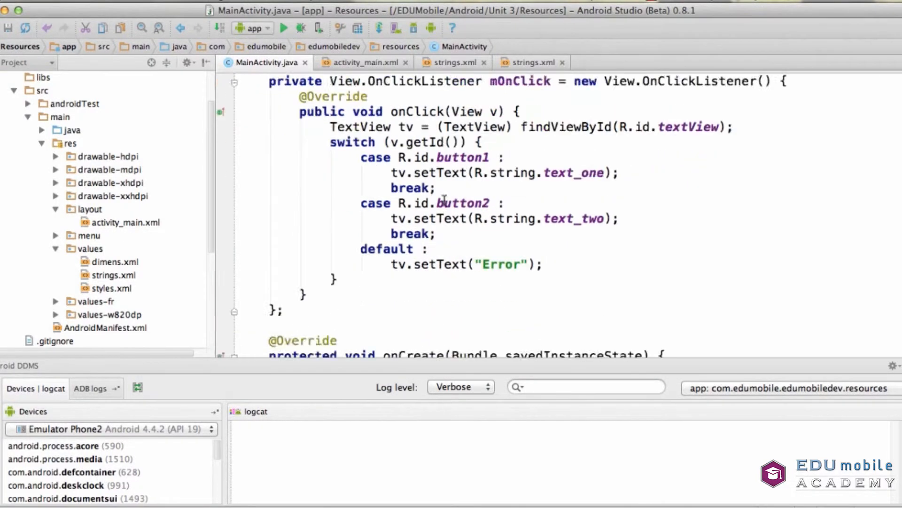
scroll("down", 3)
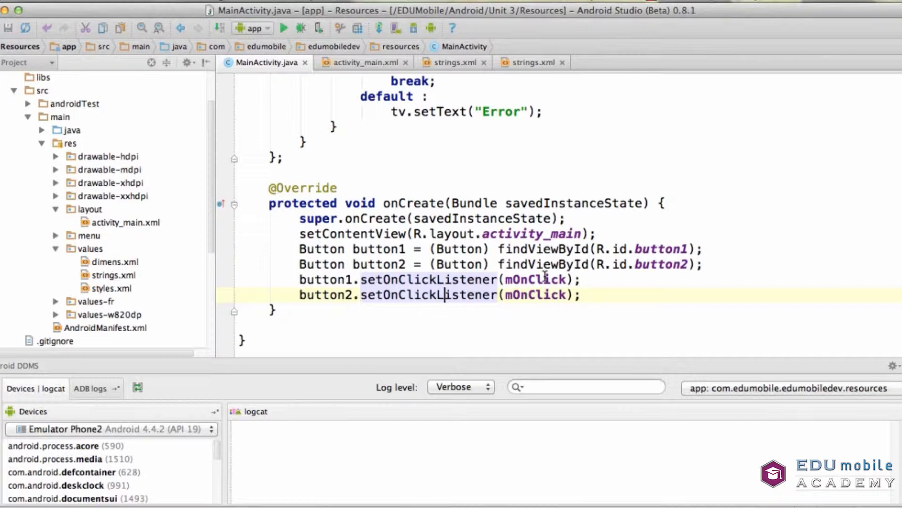
scroll("up", 3)
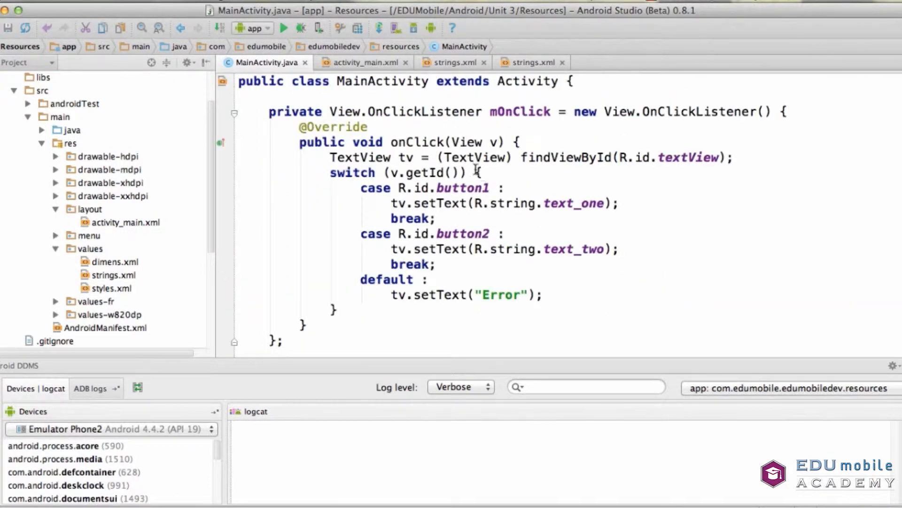
mouse_move(536, 138)
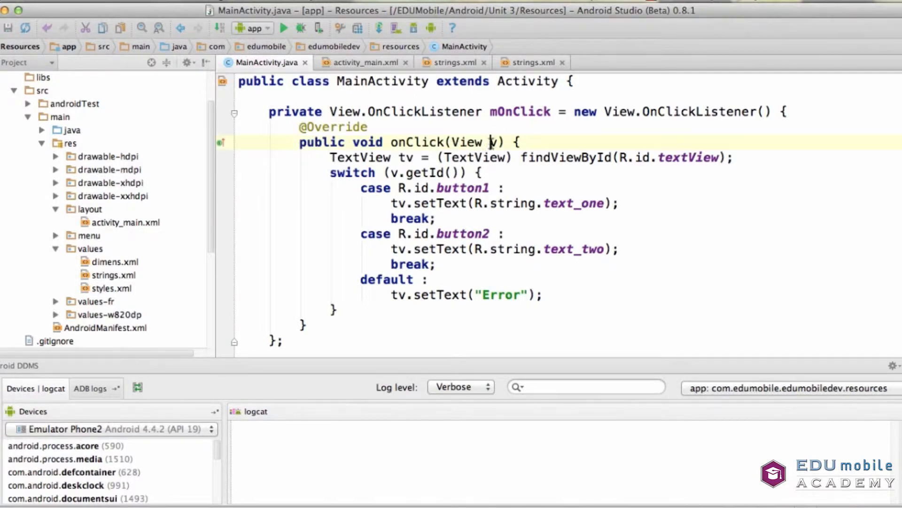
double_click(495, 142)
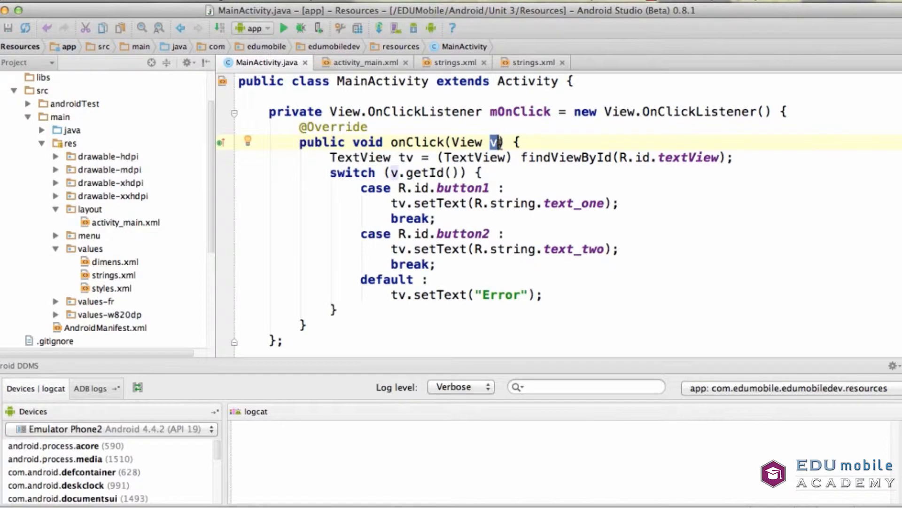
mouse_move(415, 190)
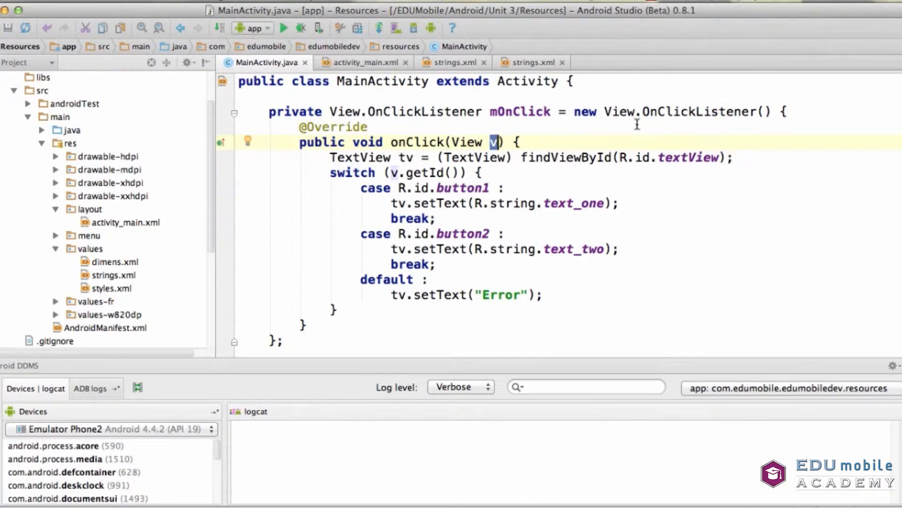
mouse_move(683, 167)
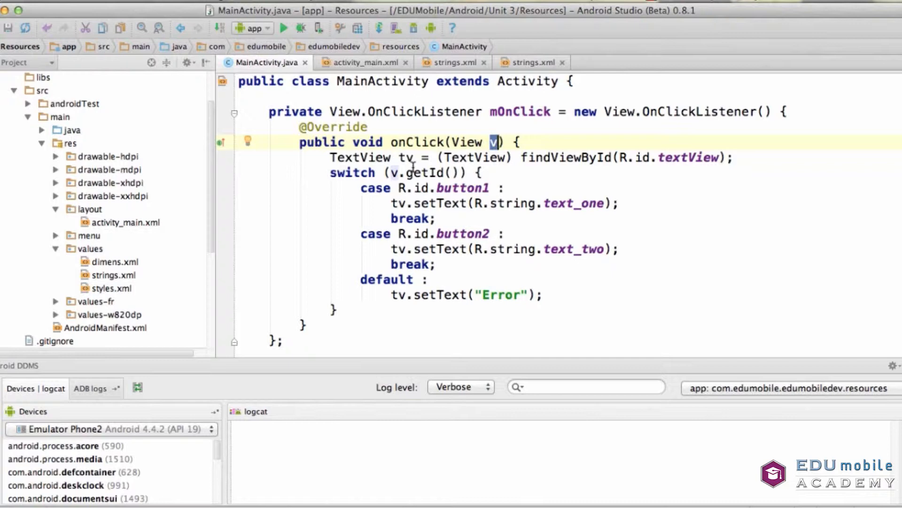
mouse_move(406, 191)
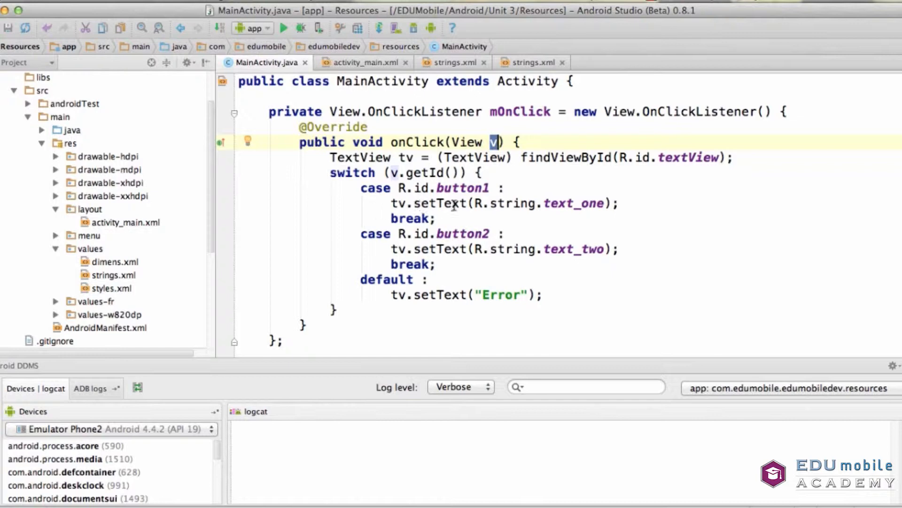
mouse_move(580, 199)
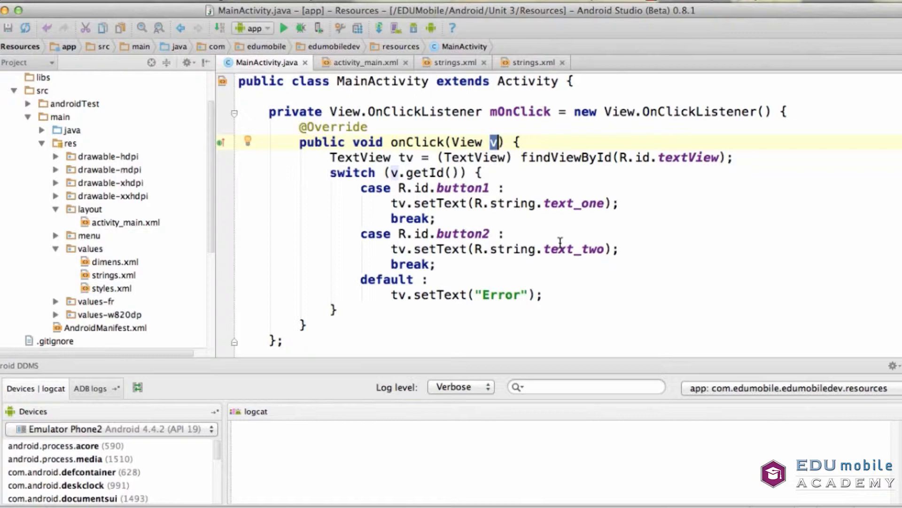
mouse_move(351, 280)
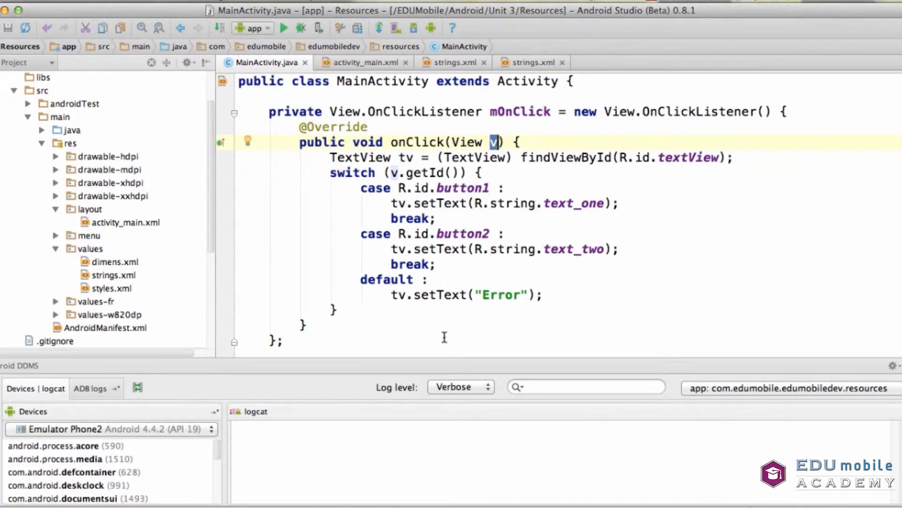
mouse_move(414, 286)
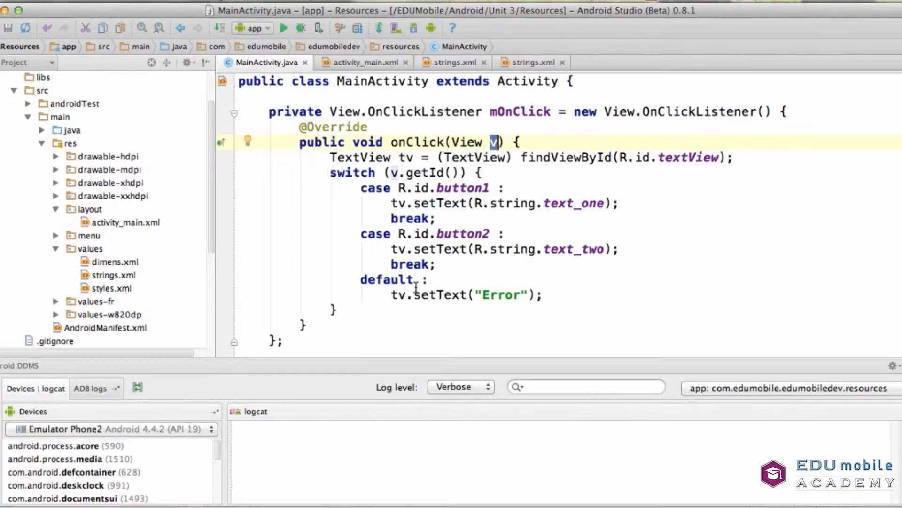
mouse_move(480, 277)
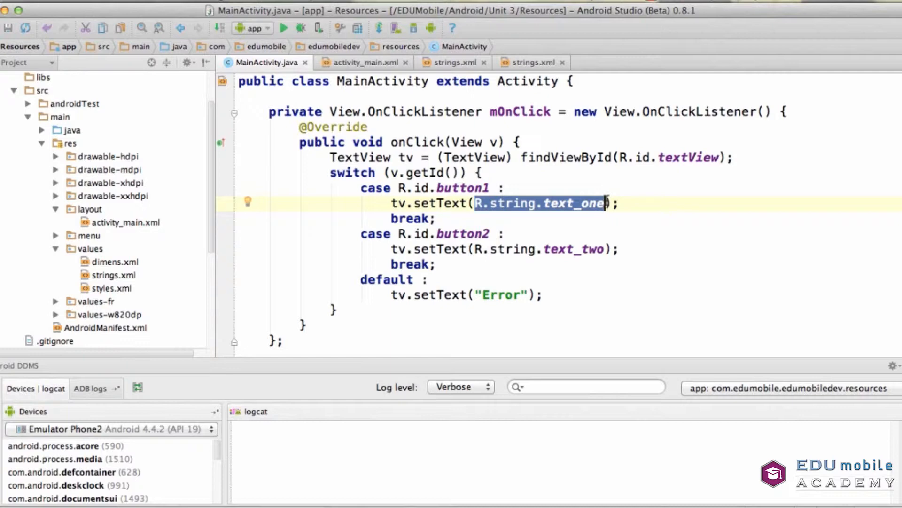
left_click(364, 62)
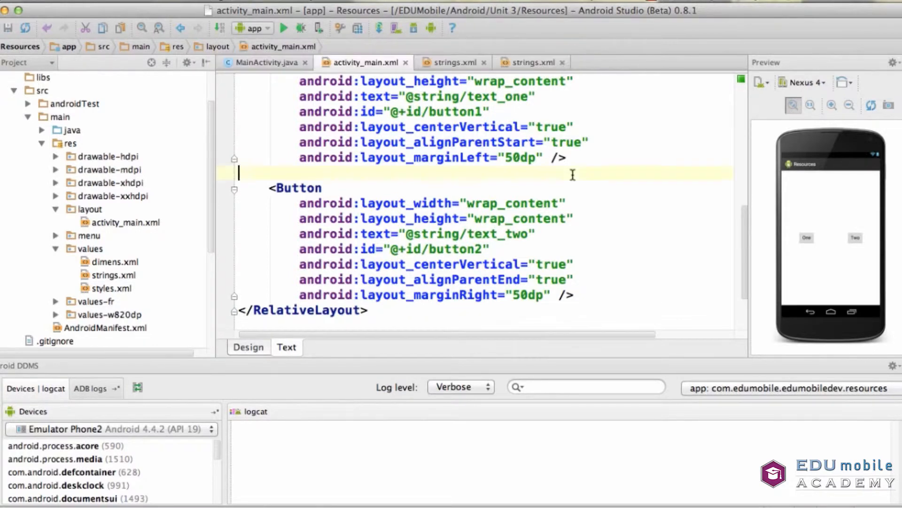
left_click(265, 62)
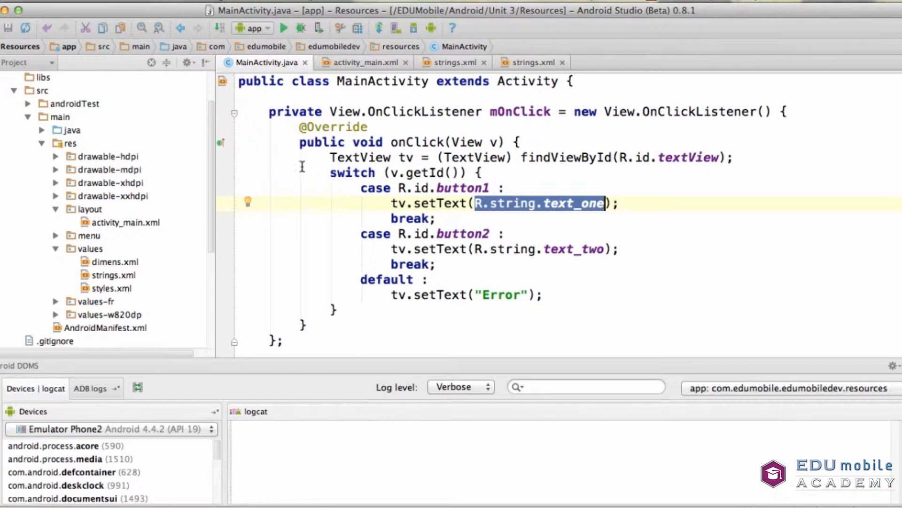
mouse_move(338, 256)
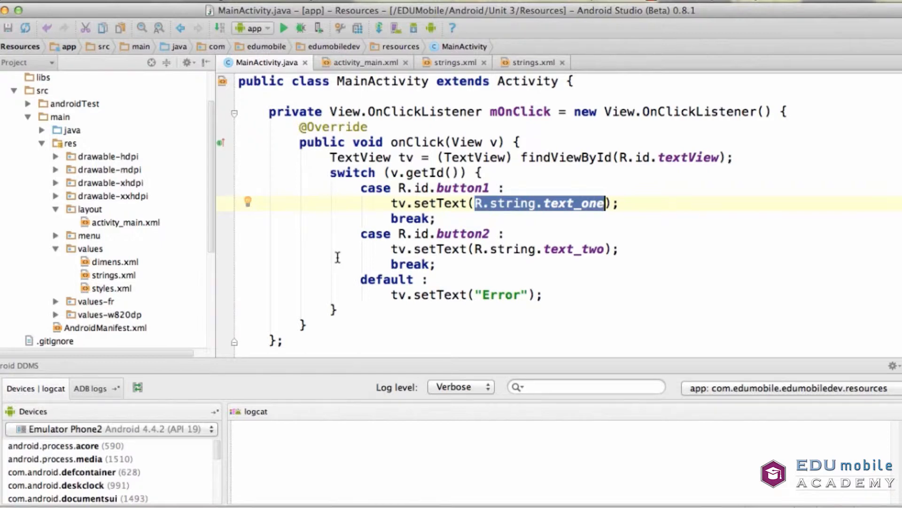
mouse_move(163, 280)
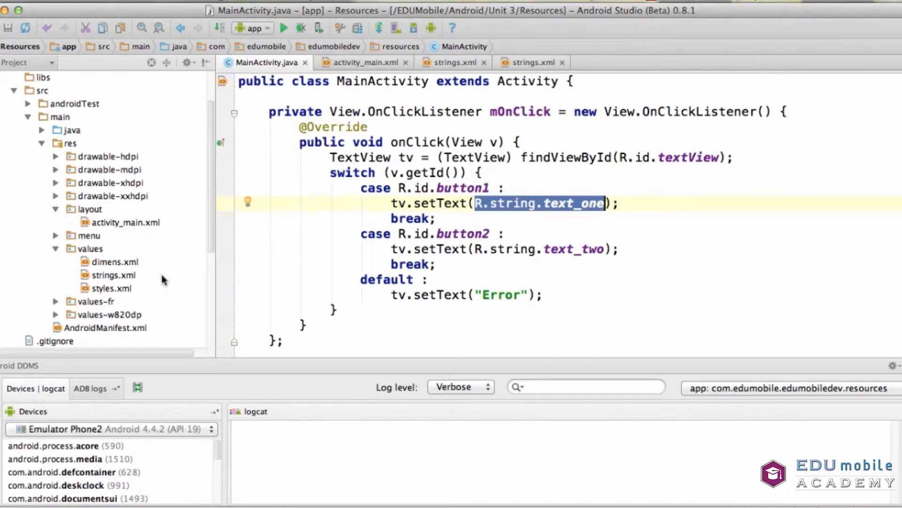
mouse_move(88, 307)
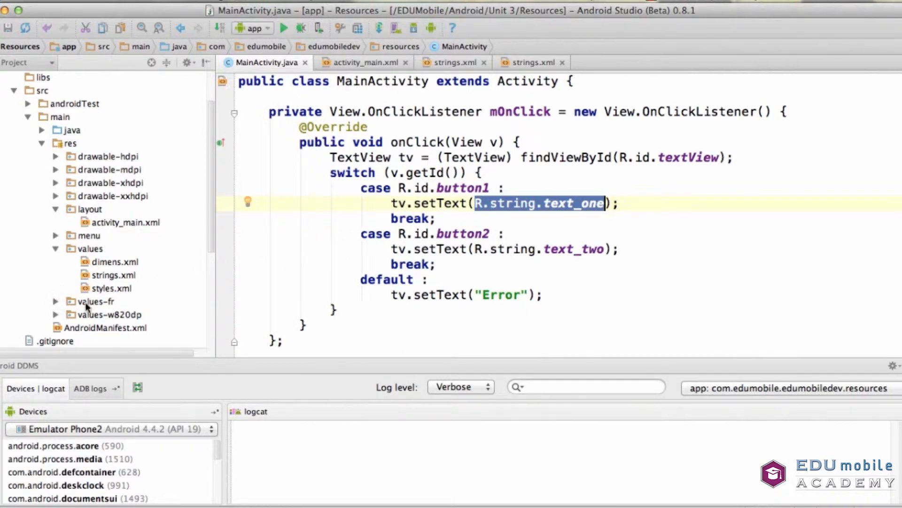
mouse_move(105, 308)
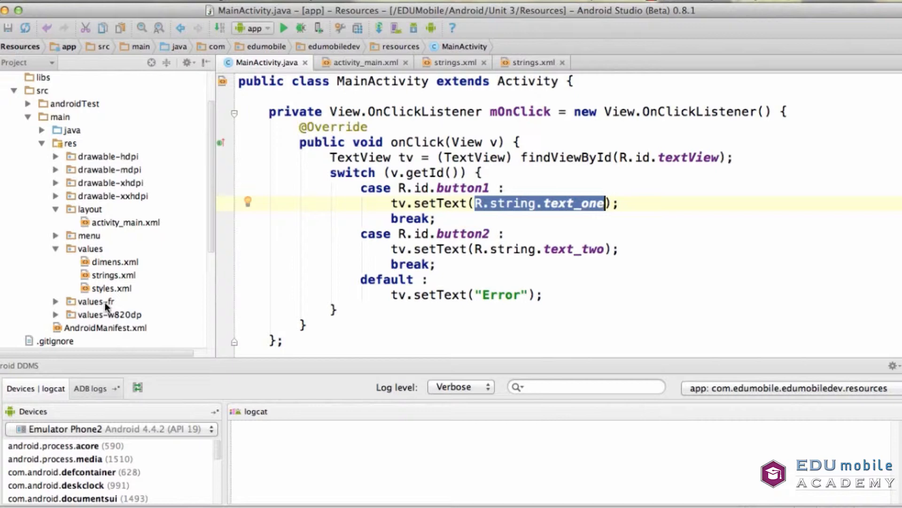
mouse_move(103, 311)
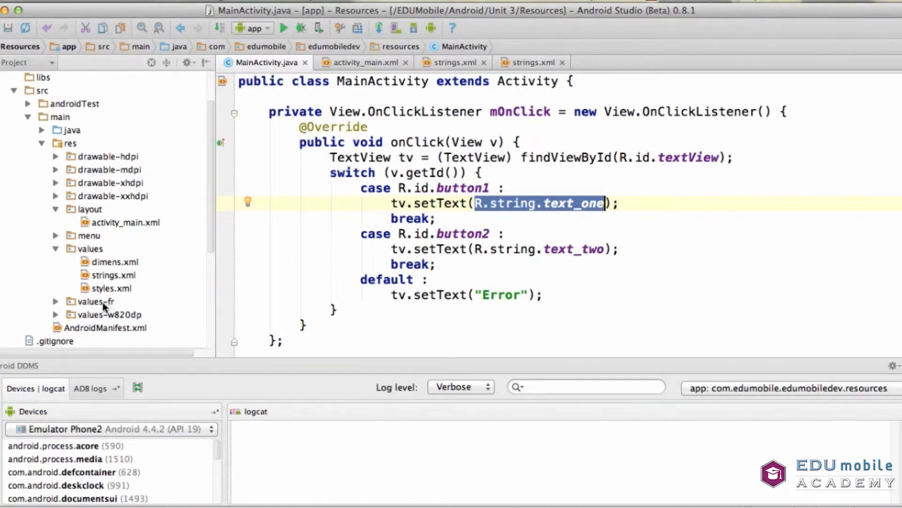
mouse_move(120, 304)
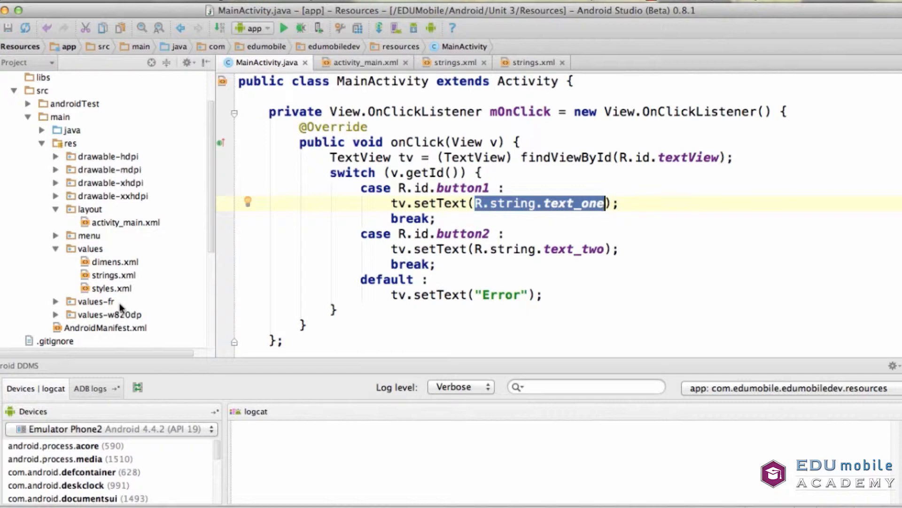
mouse_move(148, 218)
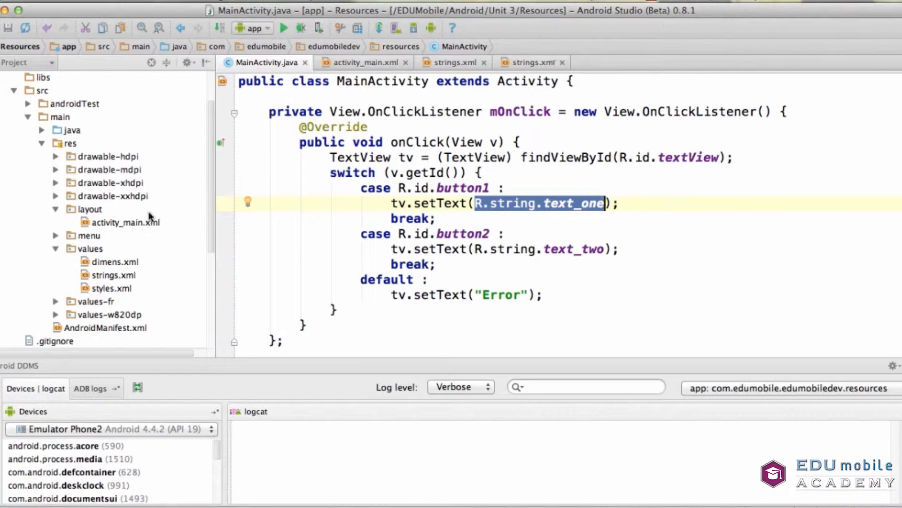
- Expand values-fr and open its strings.xml, where text_one is Un and text_two is Deux
left_click(56, 301)
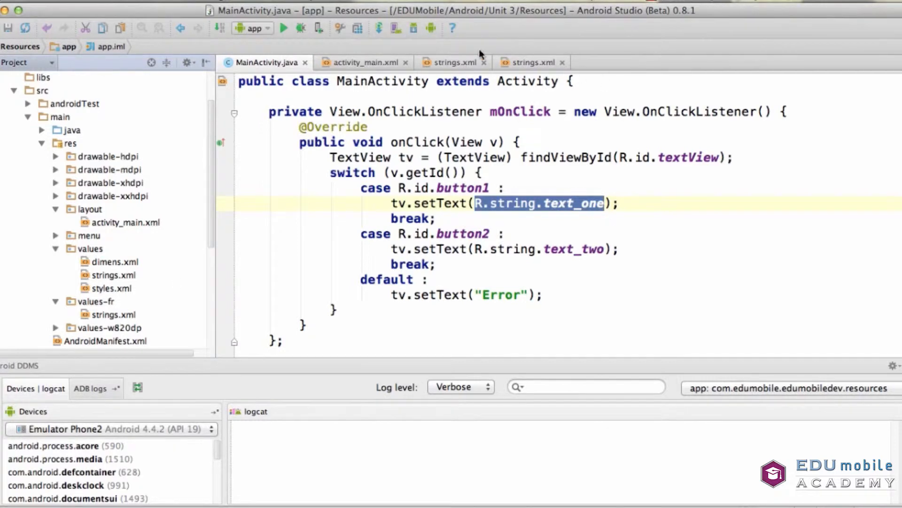
left_click(454, 62)
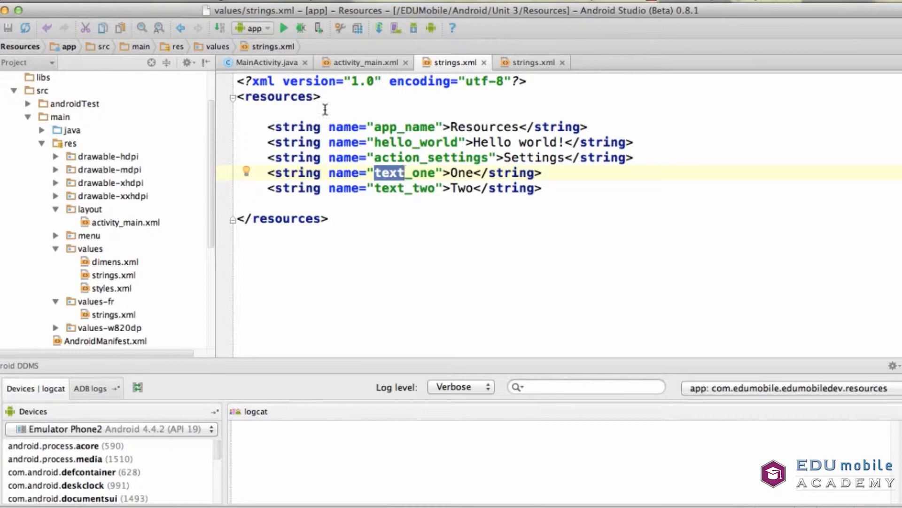
mouse_move(488, 147)
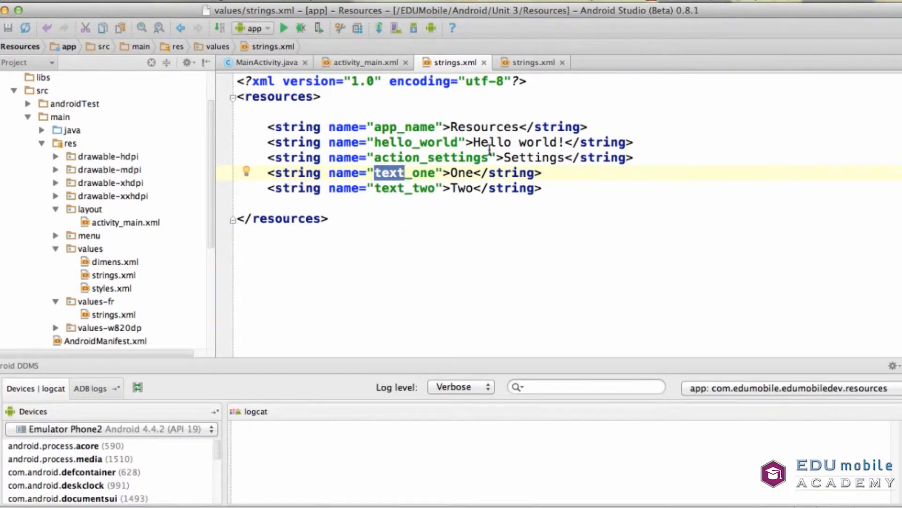
left_click(527, 62)
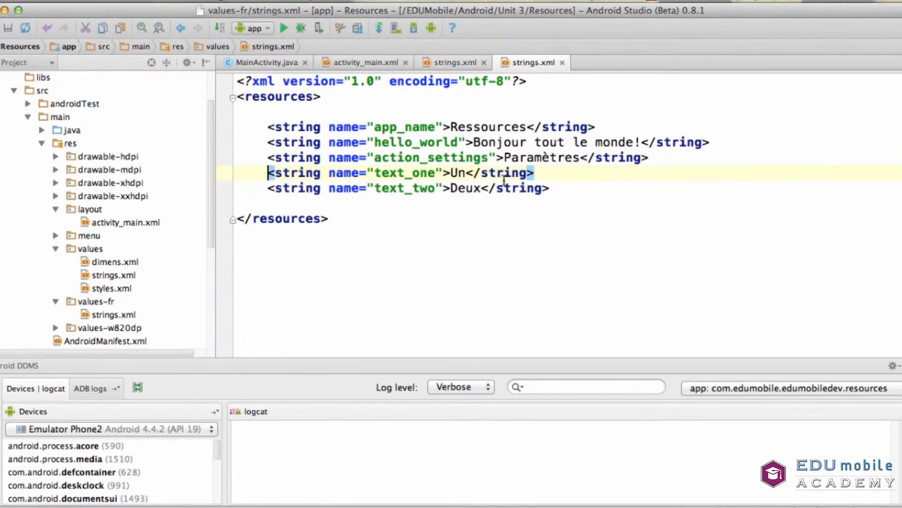
left_click(454, 218)
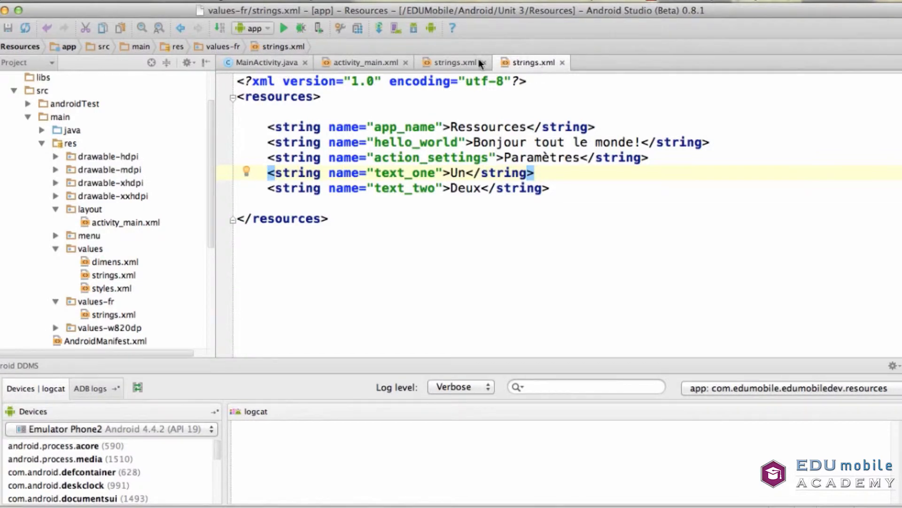
mouse_move(326, 133)
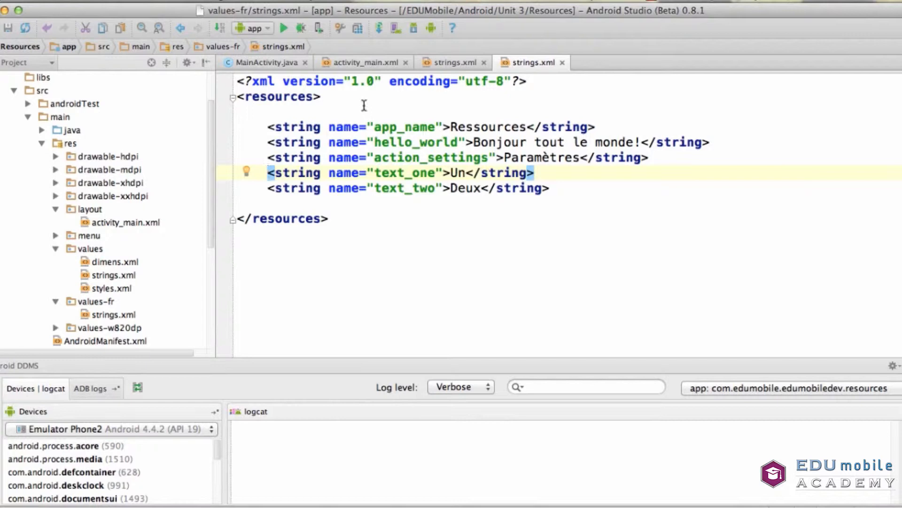
mouse_move(451, 235)
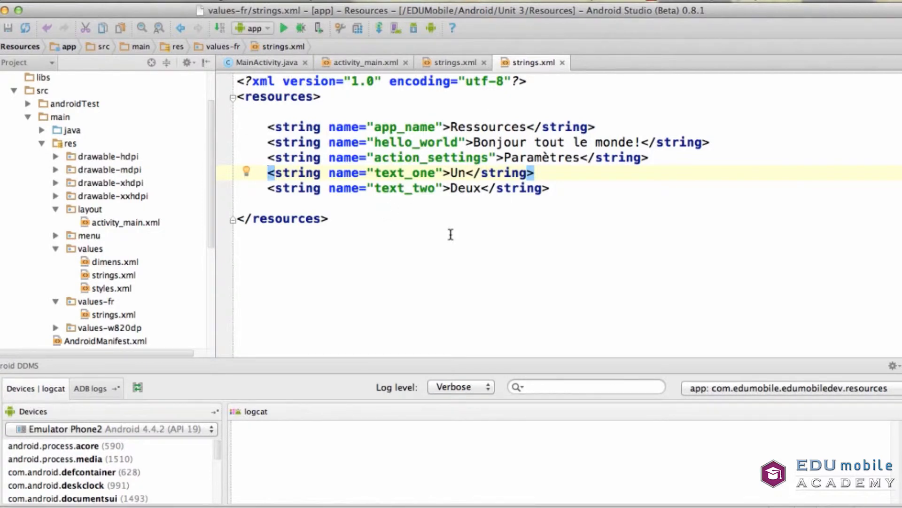
mouse_move(387, 126)
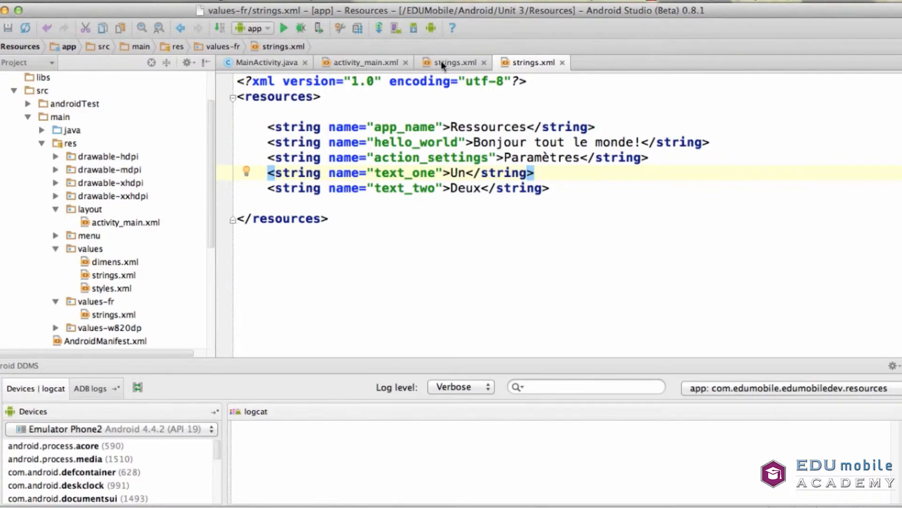
- Compare with the default One/Two strings, ending on the French strings file
left_click(454, 62)
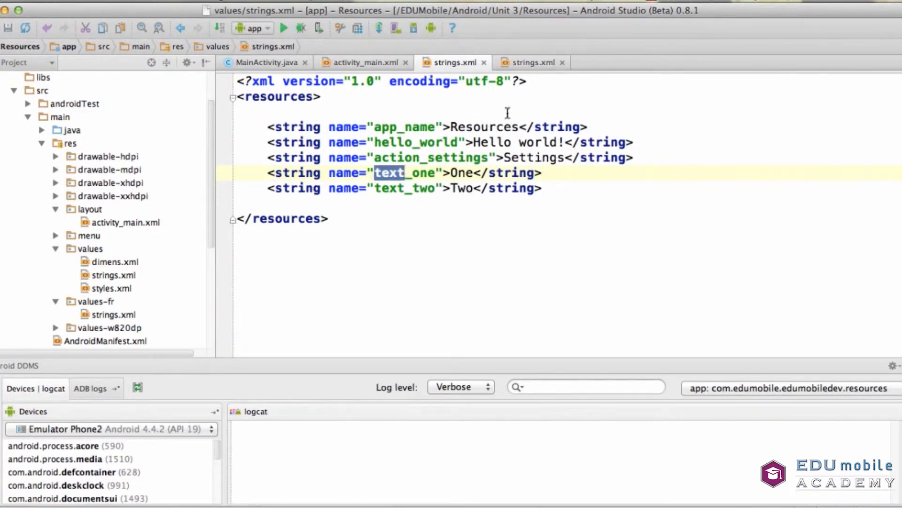
mouse_move(531, 62)
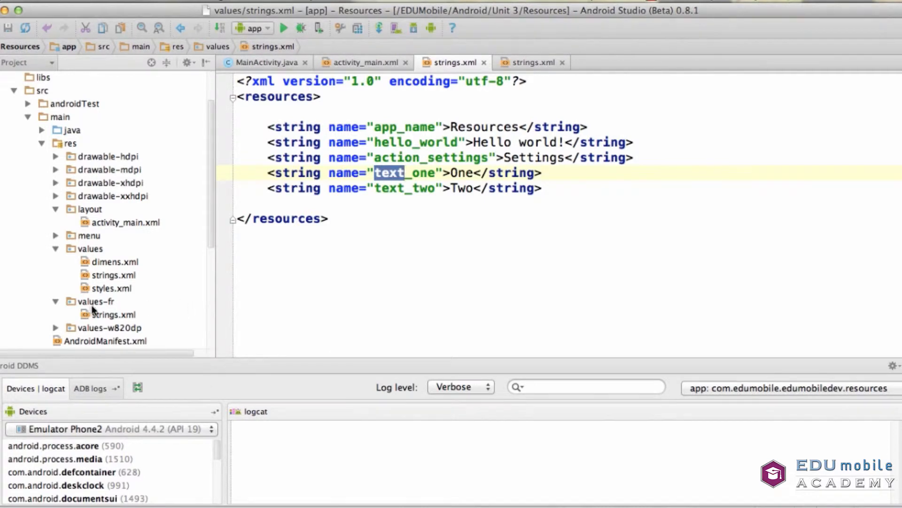
mouse_move(106, 311)
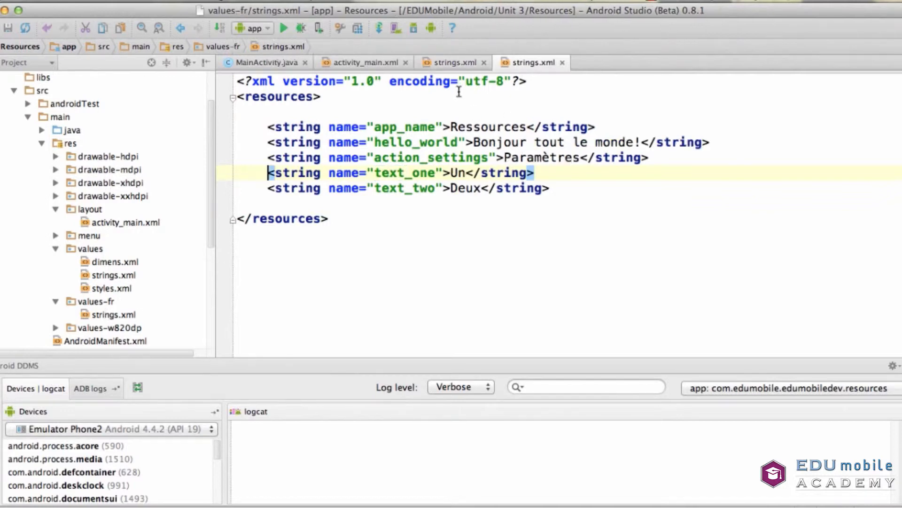
mouse_move(547, 209)
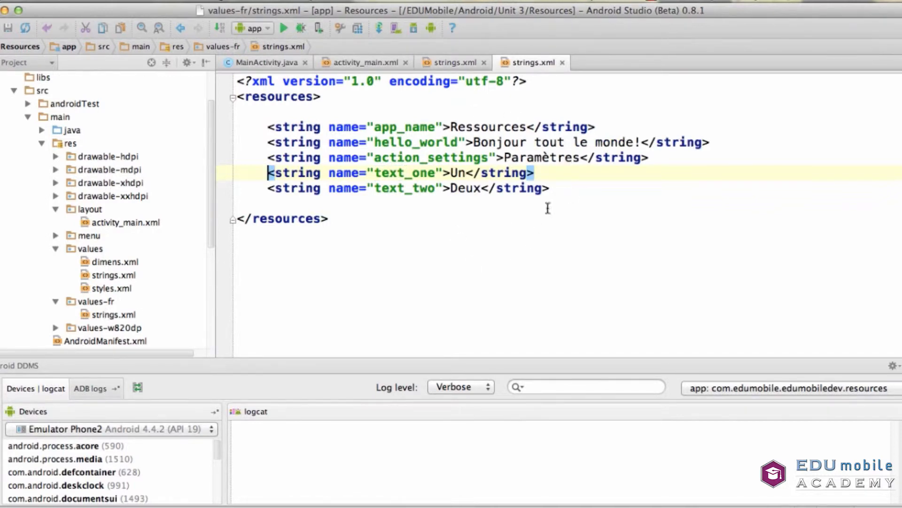
left_click(450, 62)
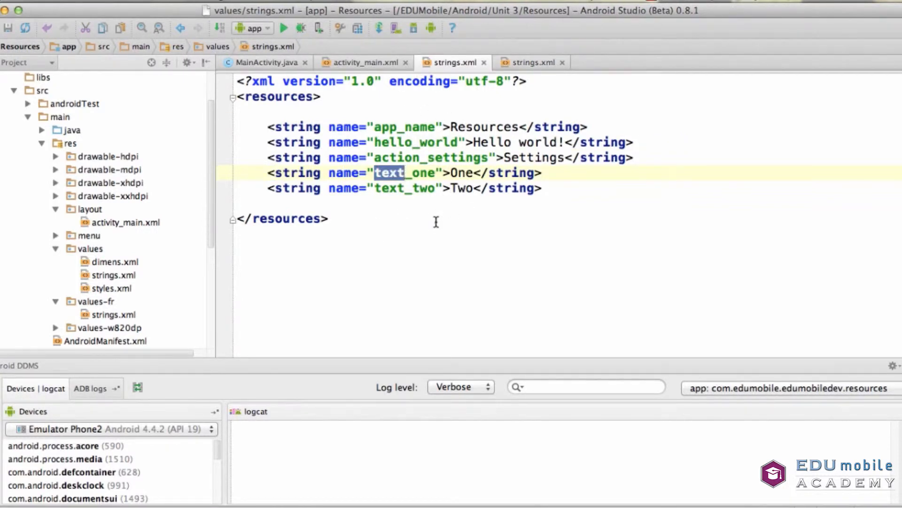
left_click(531, 62)
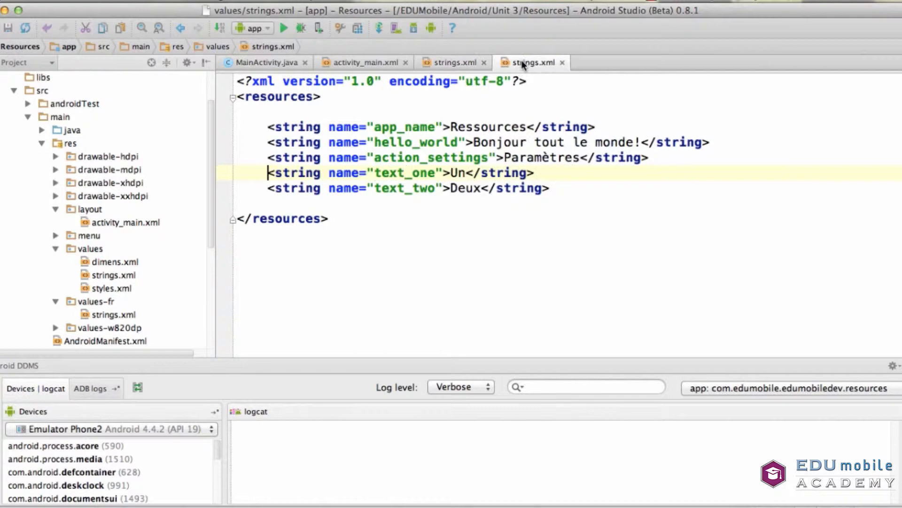
left_click(530, 62)
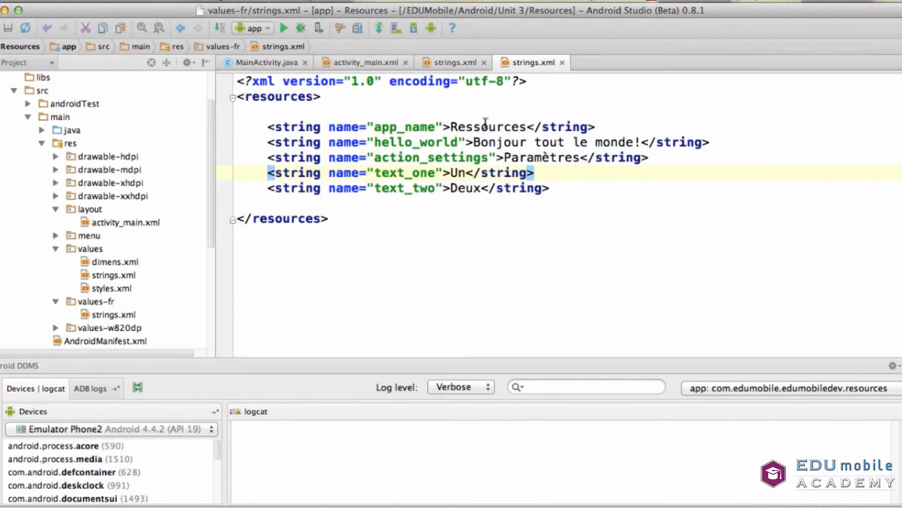
mouse_move(553, 108)
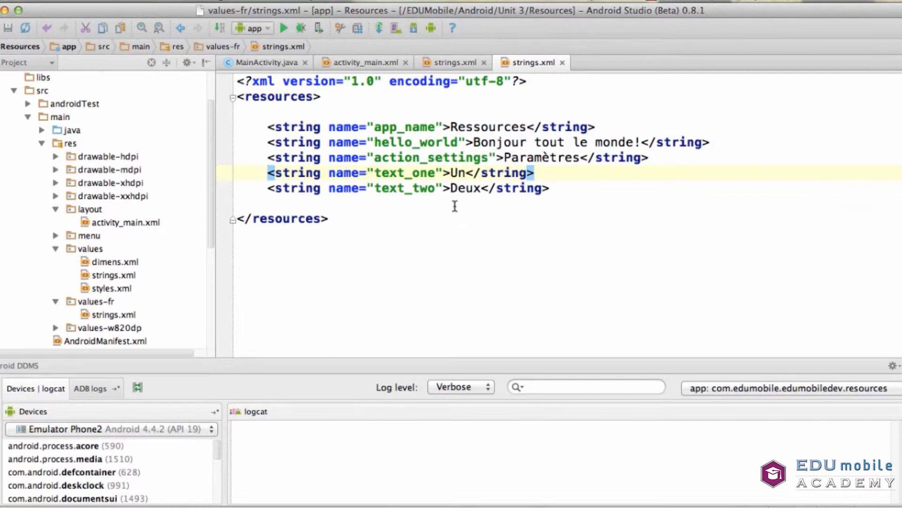
mouse_move(291, 33)
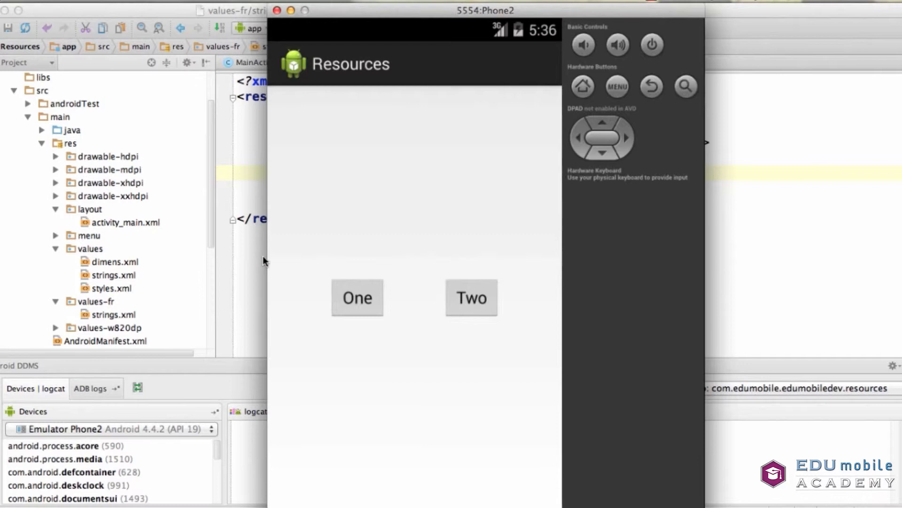
mouse_move(331, 313)
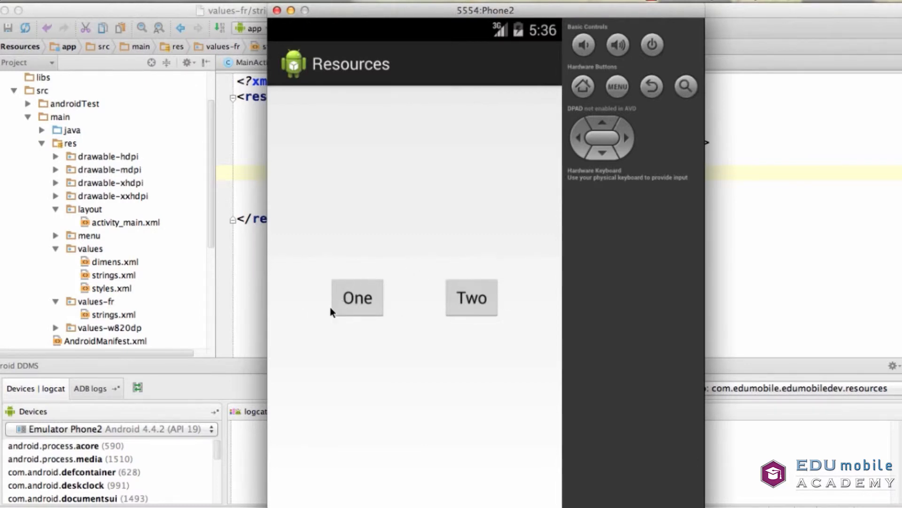
mouse_move(356, 341)
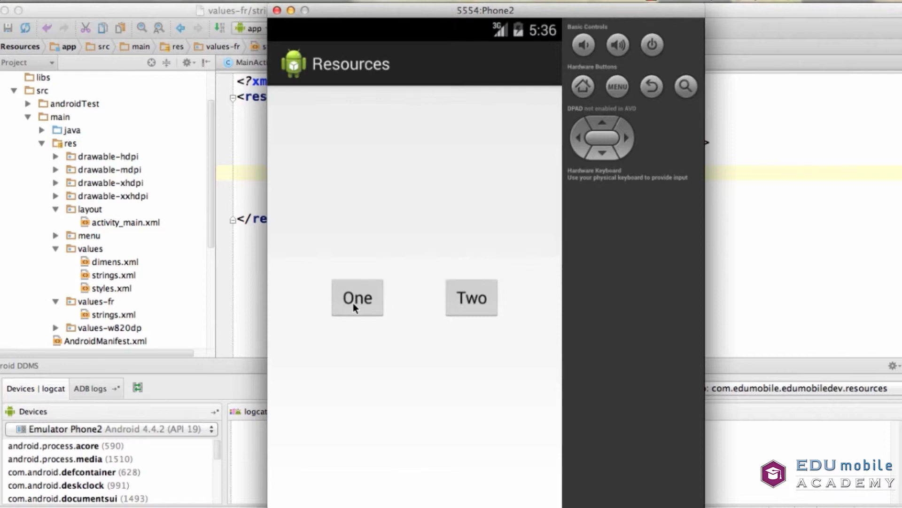
- Tap the One and Two buttons in the Resources app to check English labels
left_click(356, 298)
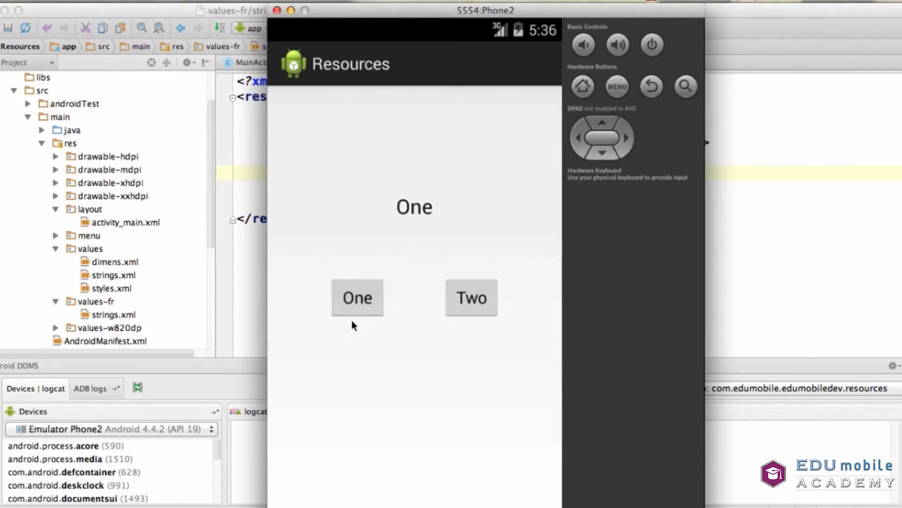
left_click(471, 297)
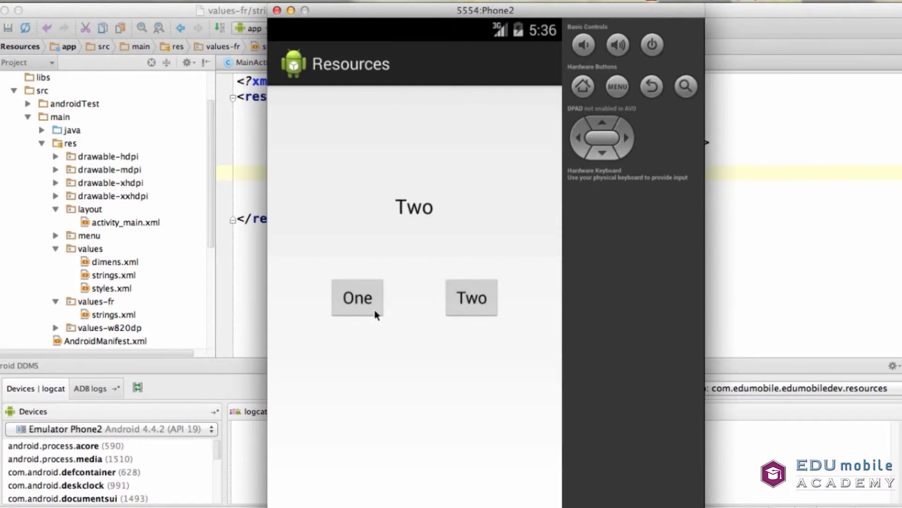
mouse_move(363, 306)
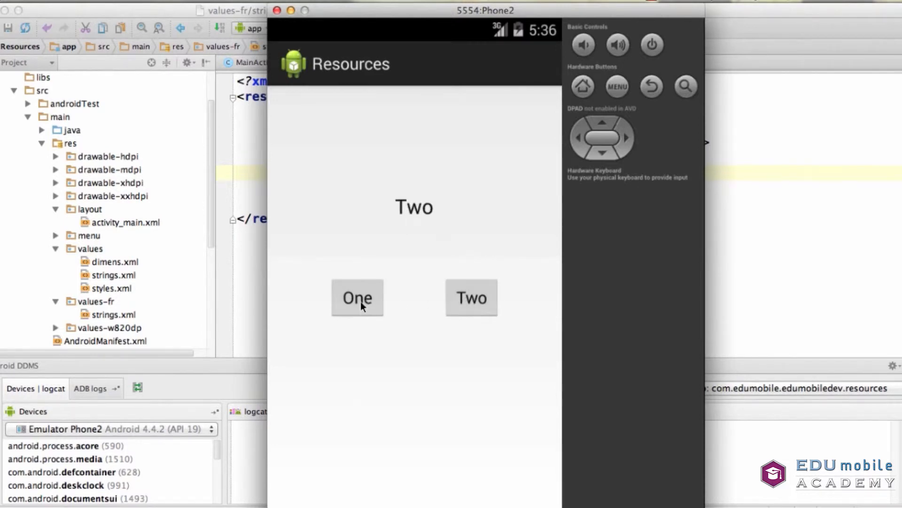
mouse_move(449, 385)
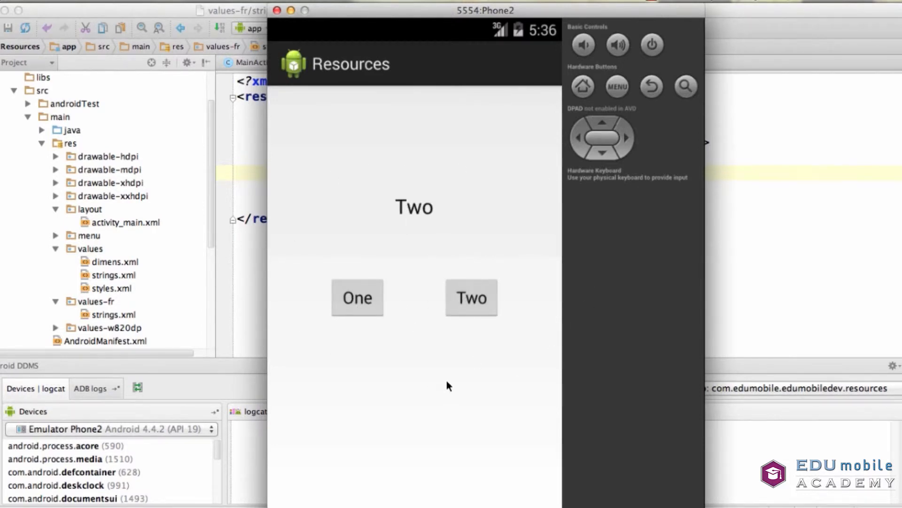
mouse_move(546, 299)
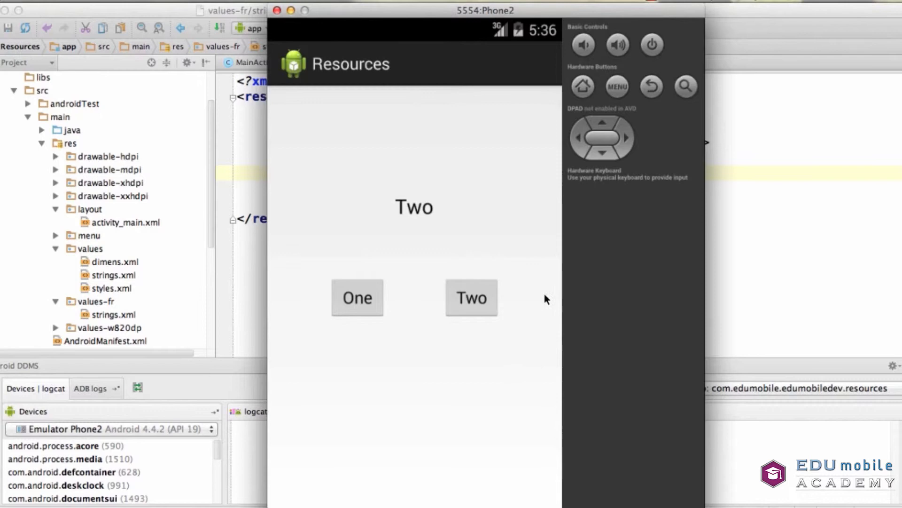
mouse_move(391, 315)
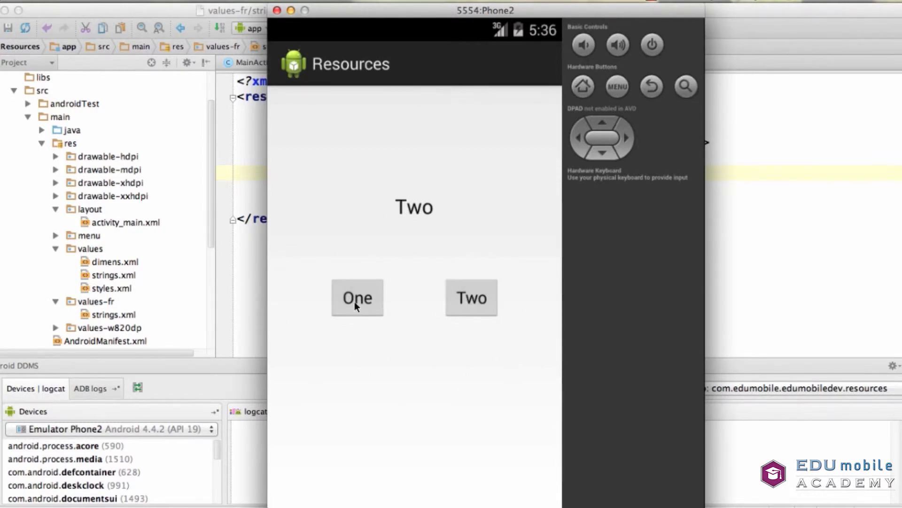
mouse_move(481, 310)
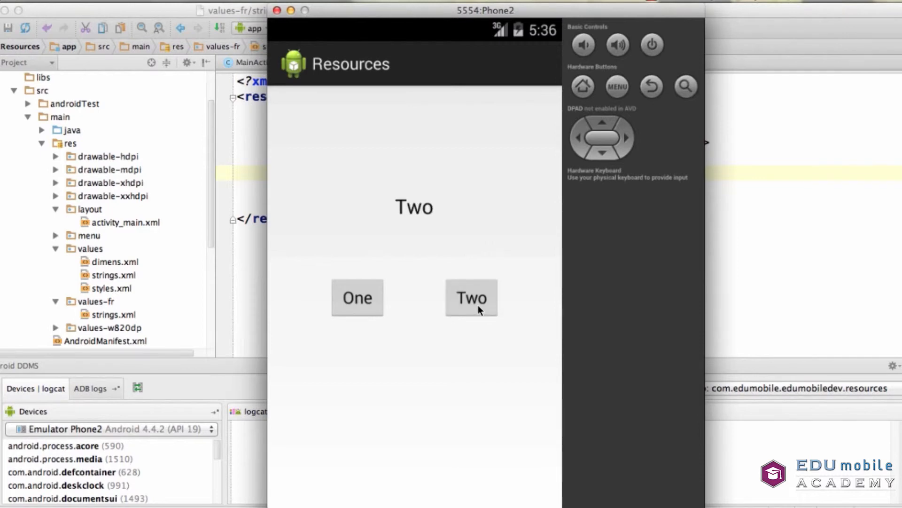
mouse_move(614, 187)
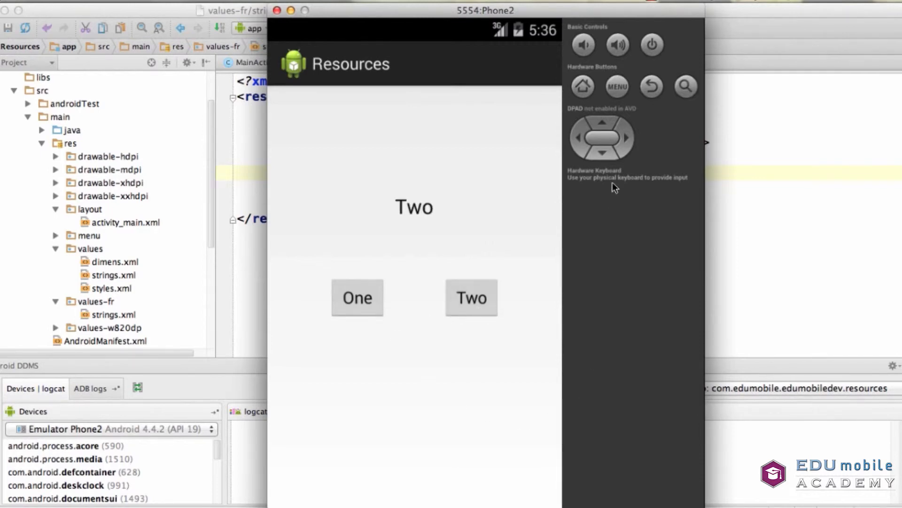
mouse_move(379, 410)
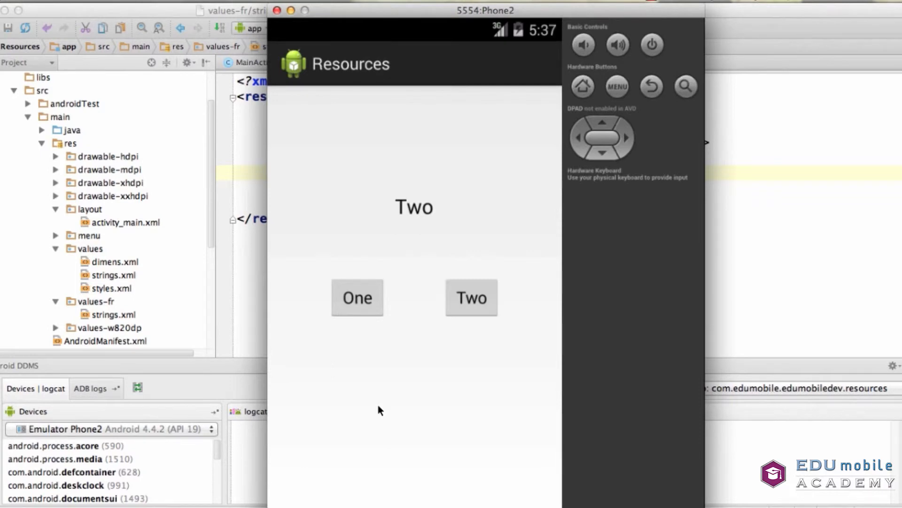
mouse_move(138, 315)
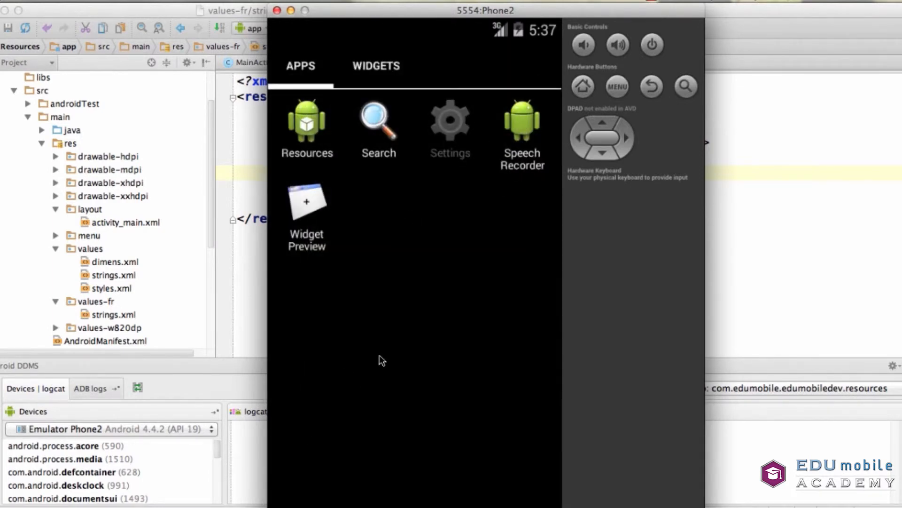
- Go to Settings > Language & input and open the Language list, still English (United States)
left_click(449, 121)
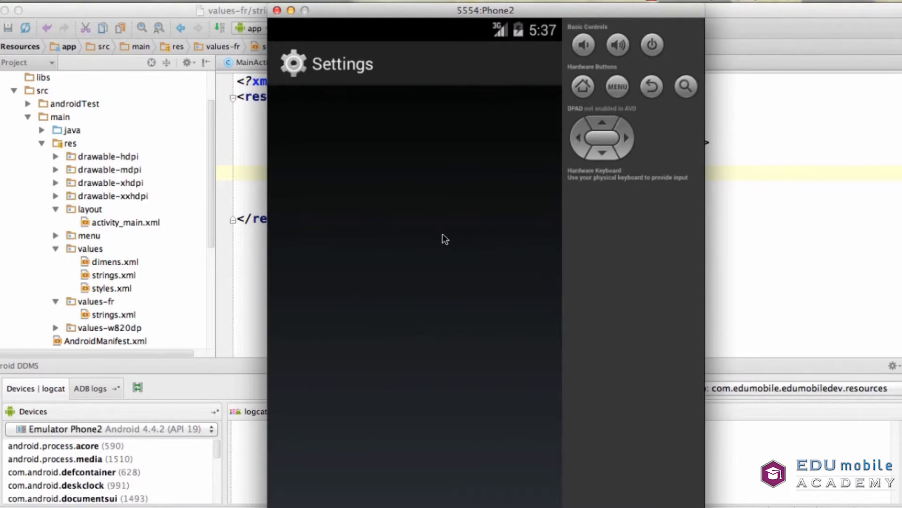
mouse_move(446, 274)
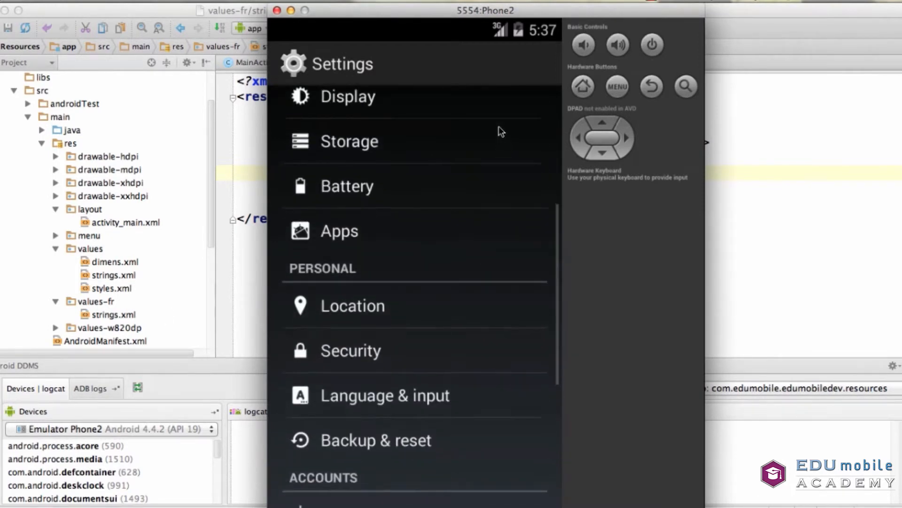
scroll("down", 3)
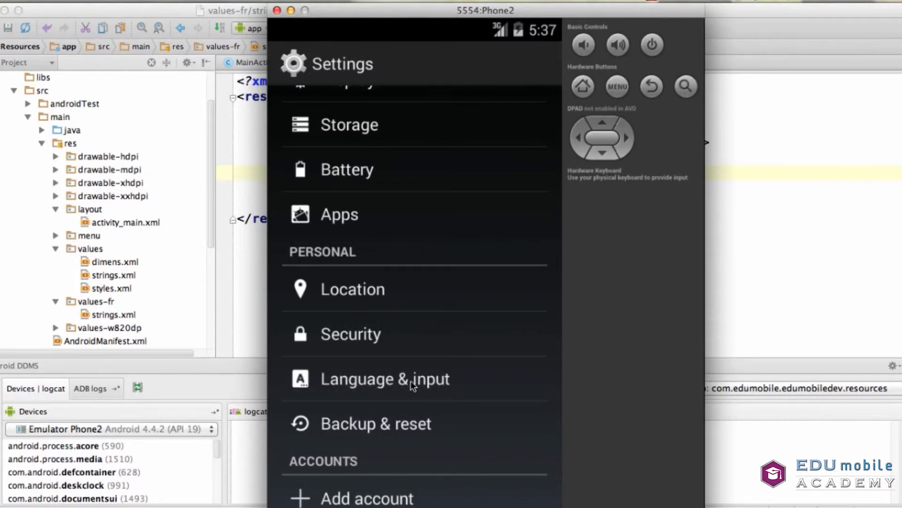
left_click(385, 378)
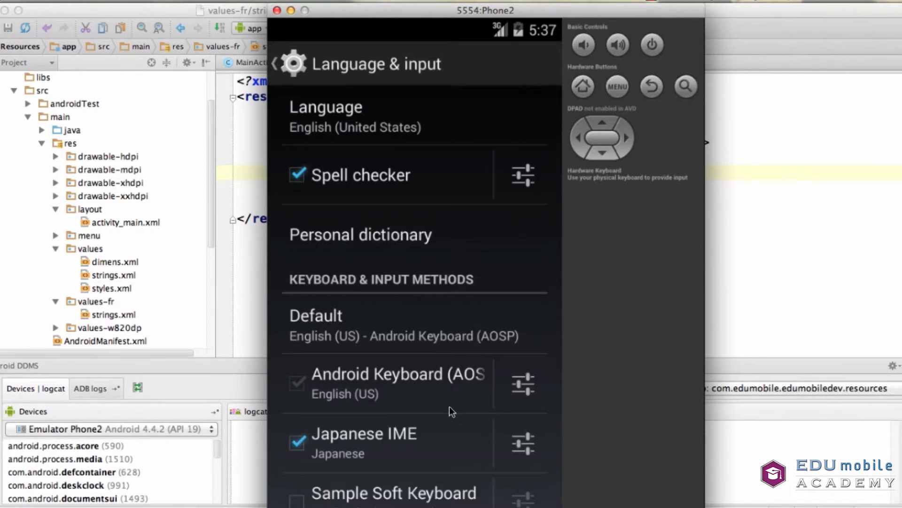
mouse_move(355, 133)
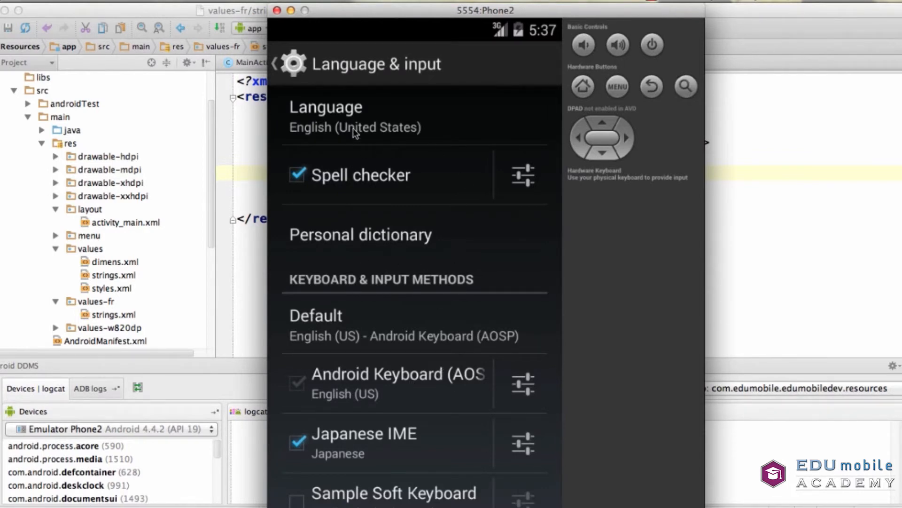
mouse_move(494, 277)
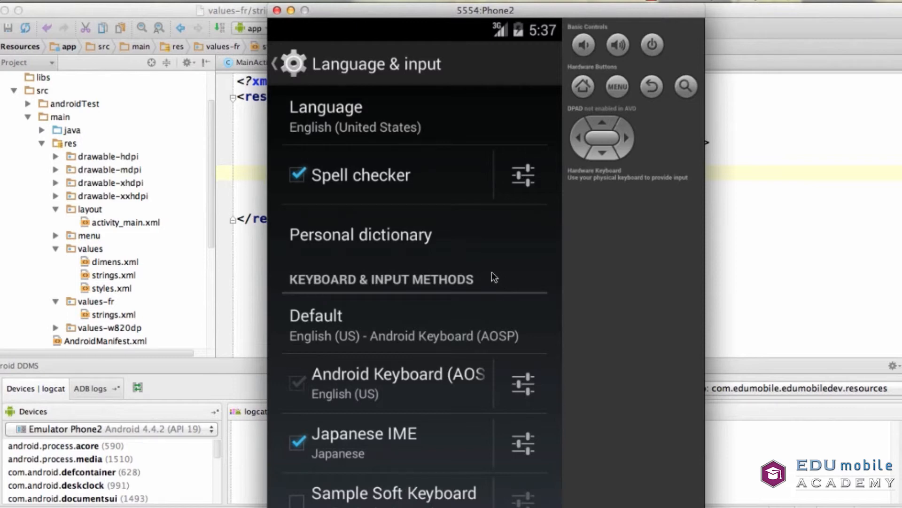
mouse_move(485, 264)
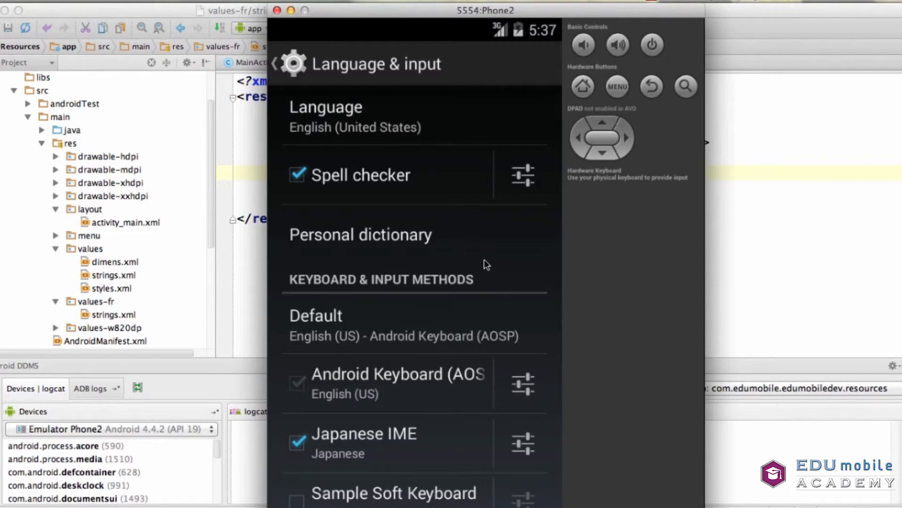
mouse_move(400, 296)
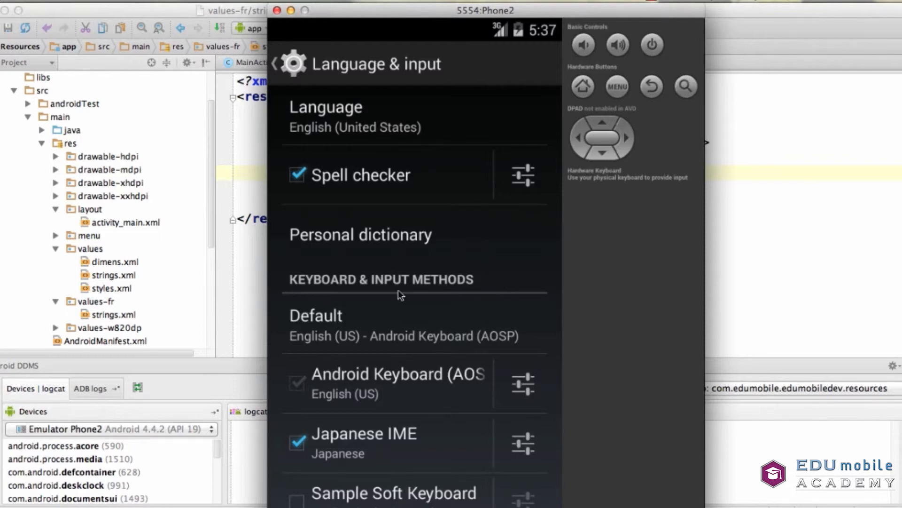
left_click(326, 107)
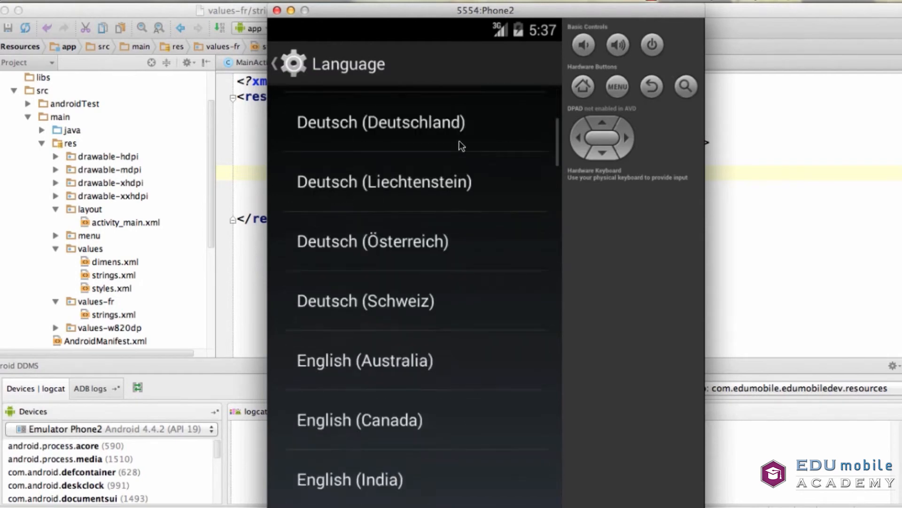
- Switch the system language to Français (France) and return to the app drawer
scroll("down", 3)
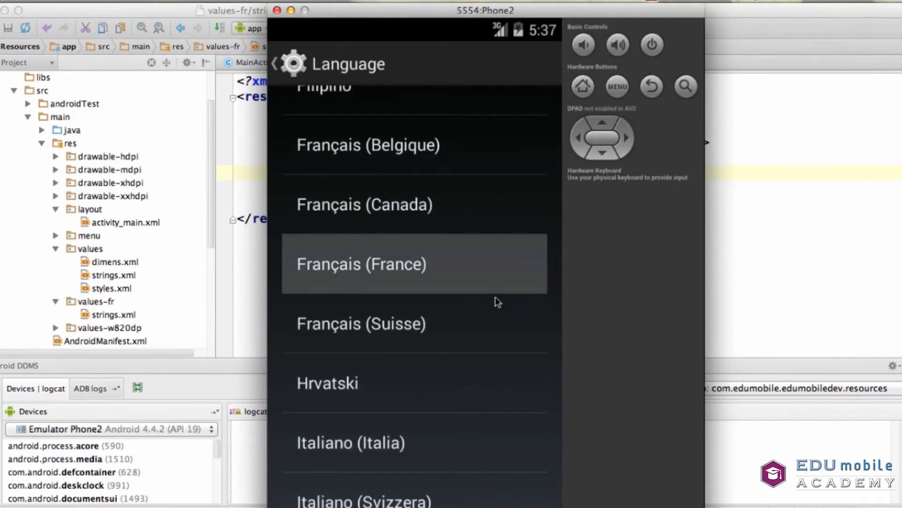
mouse_move(541, 165)
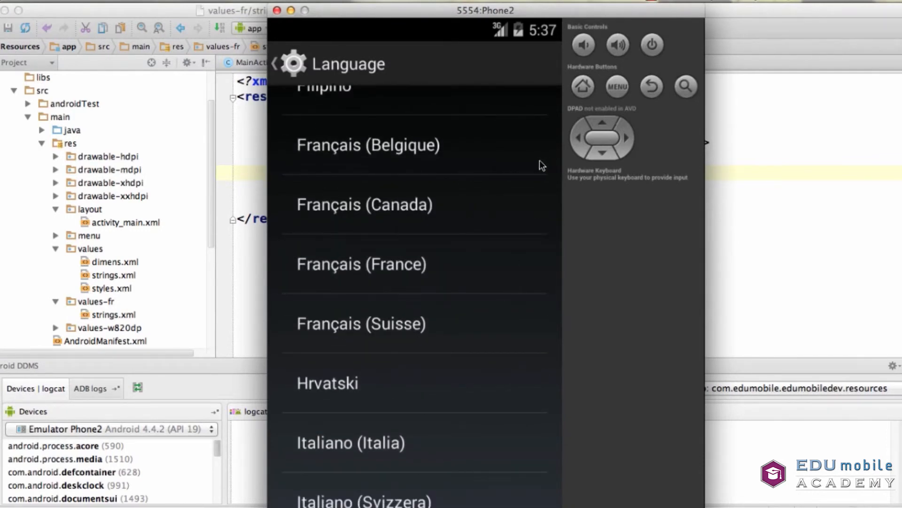
mouse_move(485, 213)
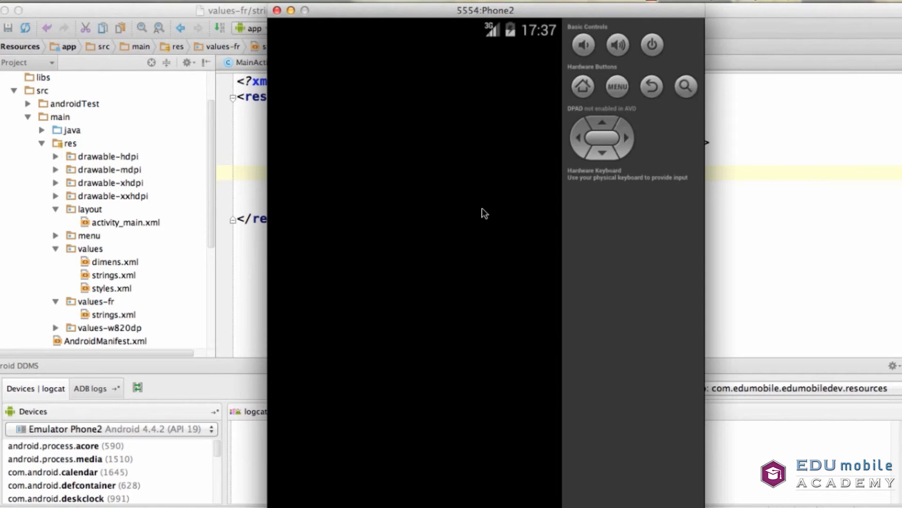
mouse_move(325, 143)
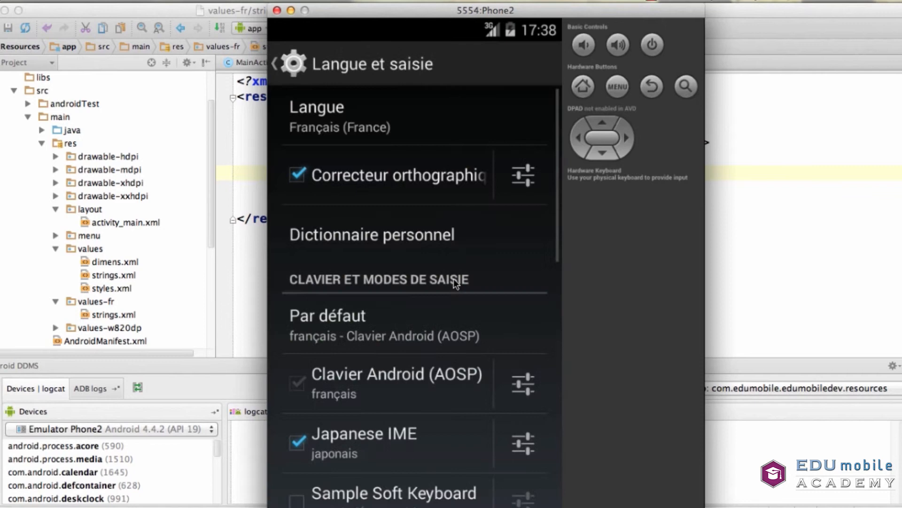
mouse_move(428, 85)
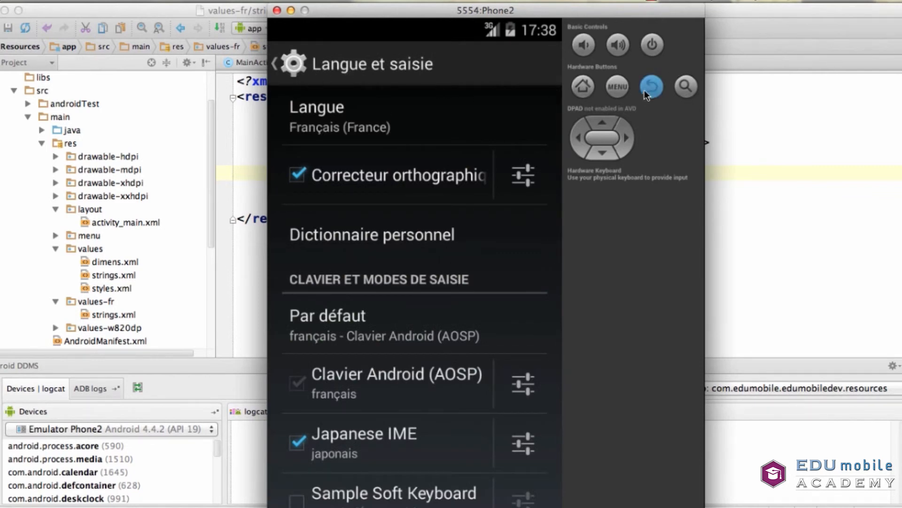
mouse_move(650, 95)
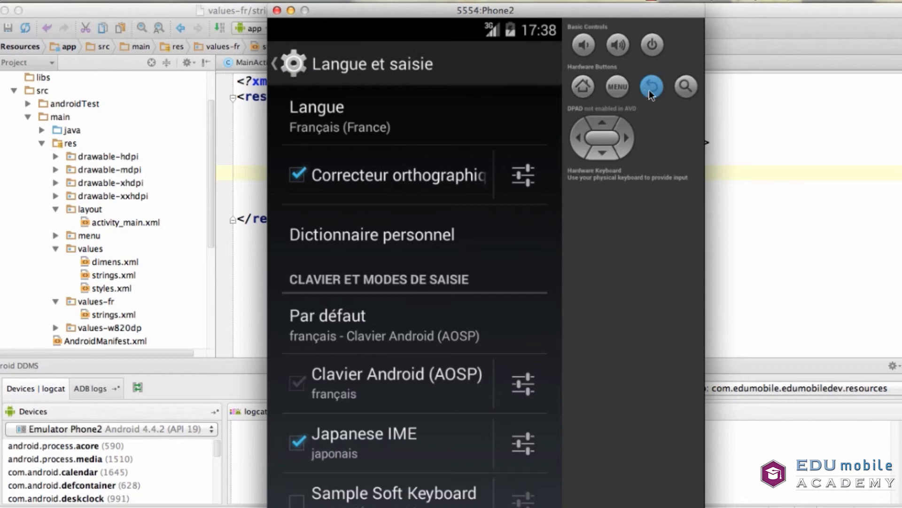
left_click(651, 87)
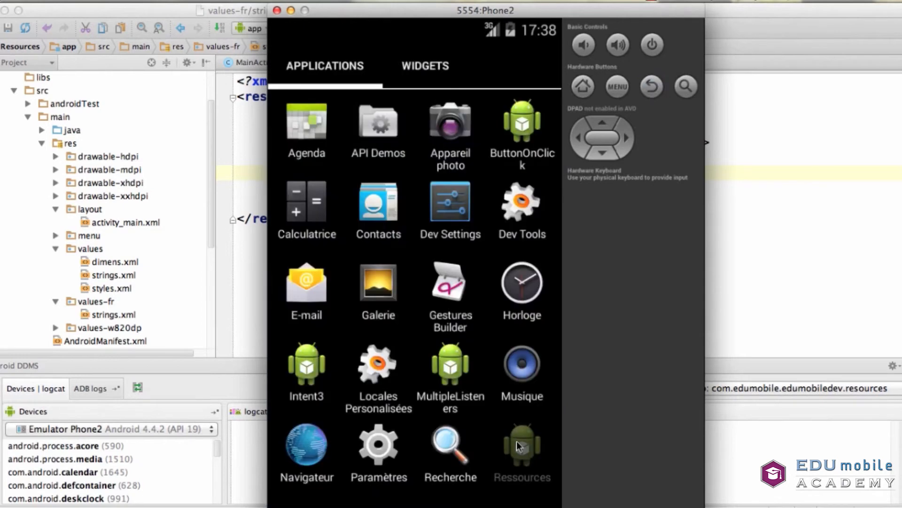
- Launch the Ressources app and tap Un to display Un above the buttons
left_click(521, 449)
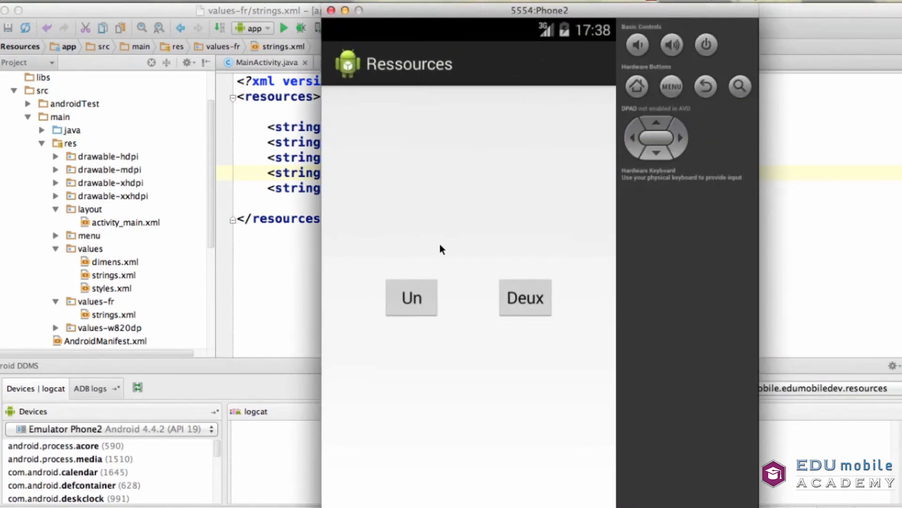
mouse_move(401, 309)
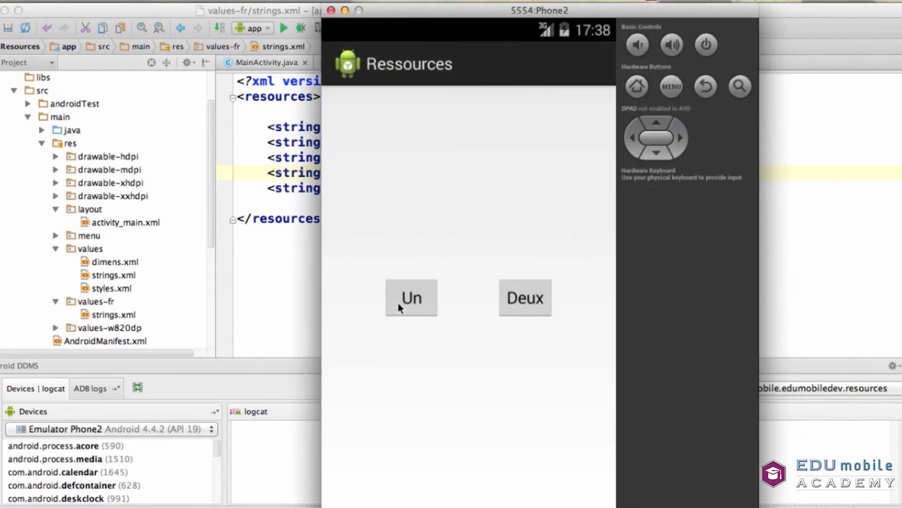
left_click(411, 297)
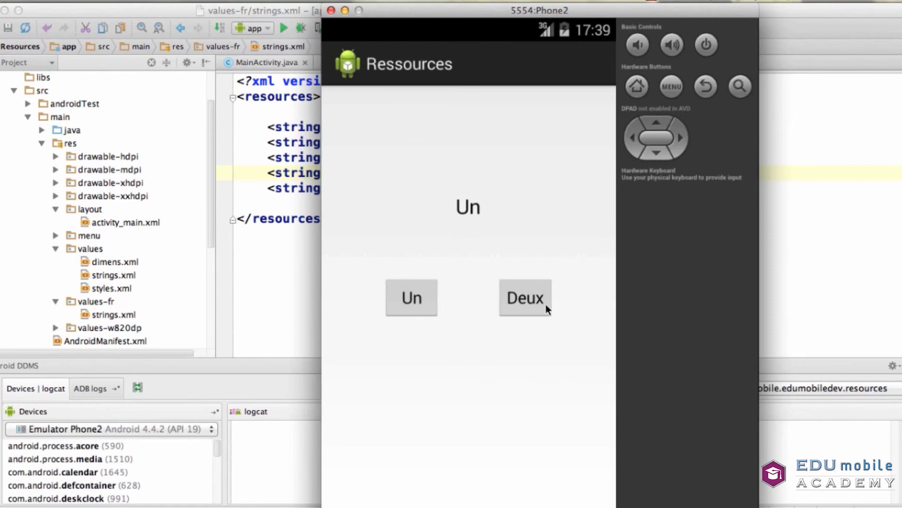
mouse_move(556, 309)
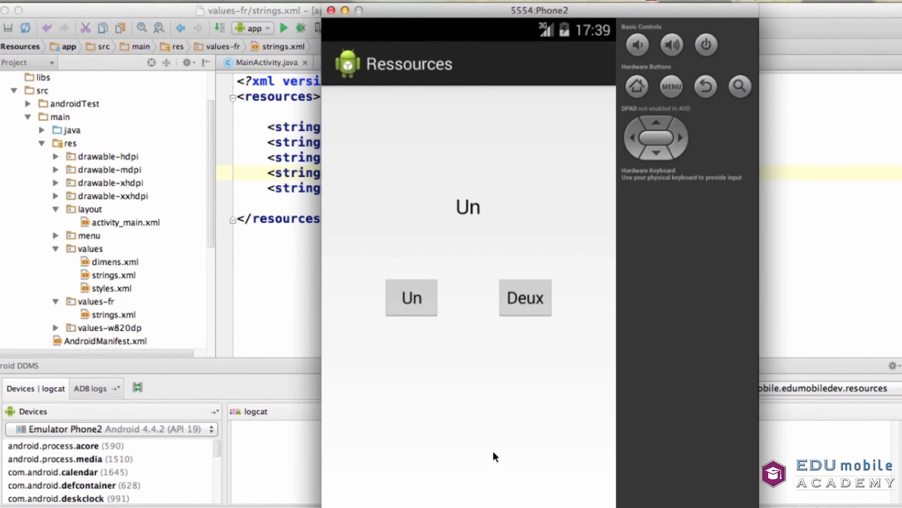
mouse_move(489, 460)
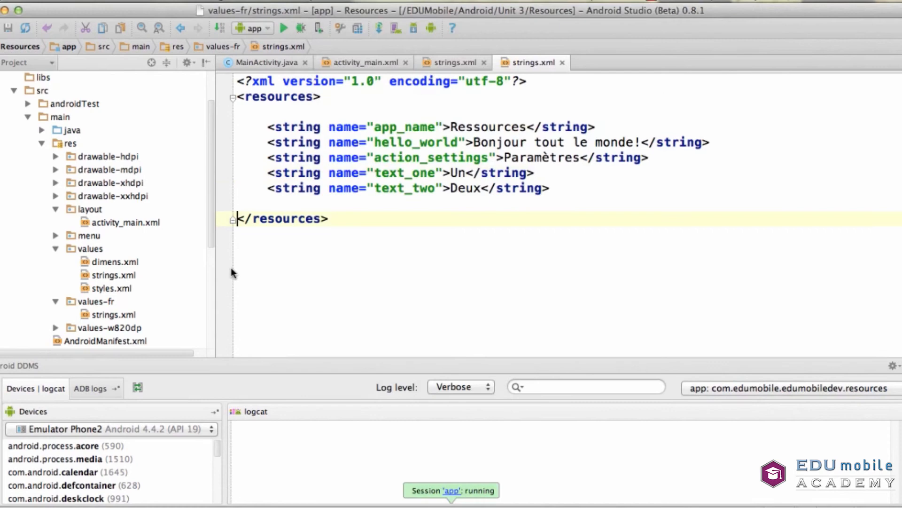
mouse_move(282, 410)
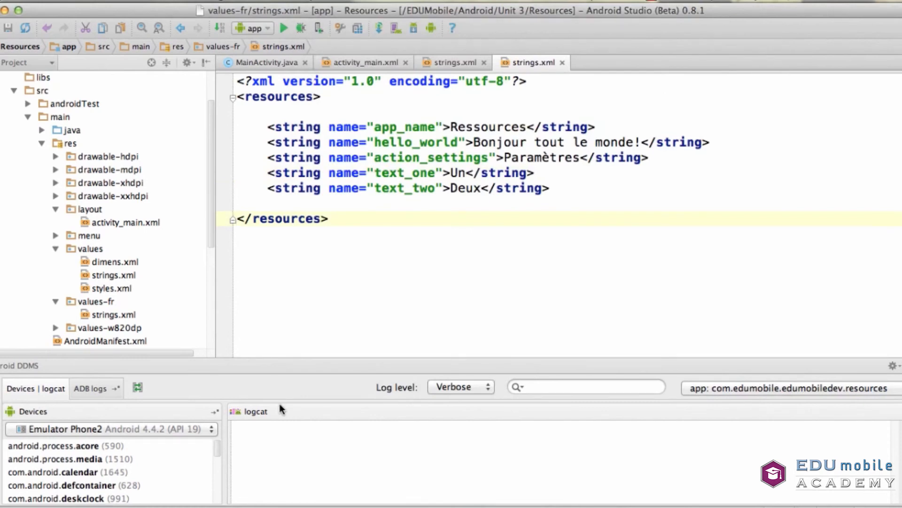
mouse_move(74, 308)
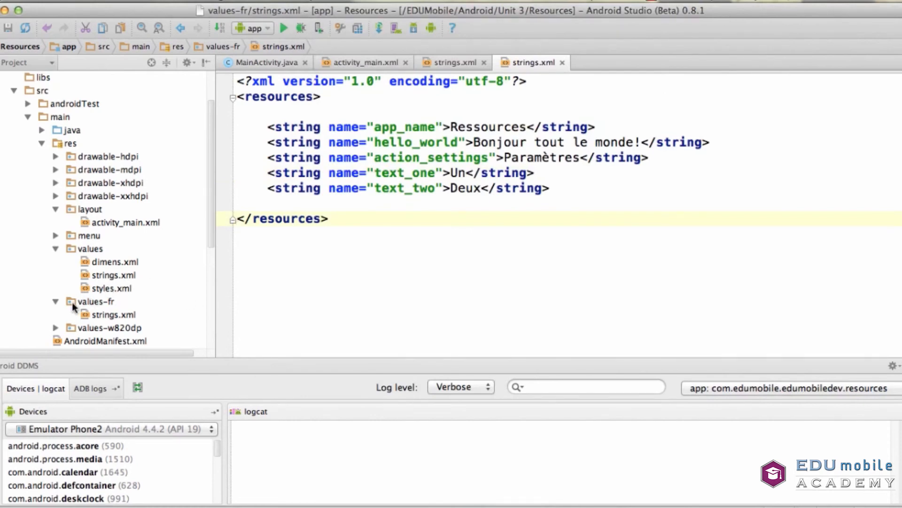
mouse_move(81, 315)
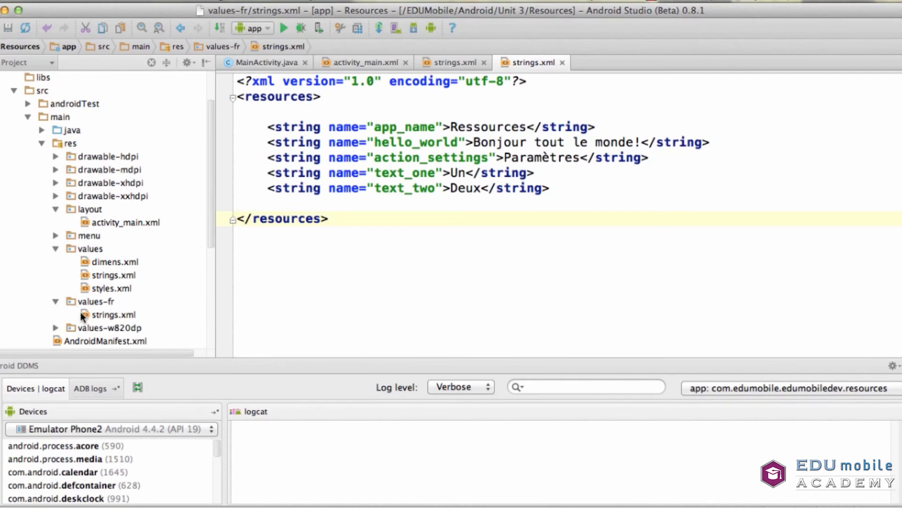
mouse_move(106, 310)
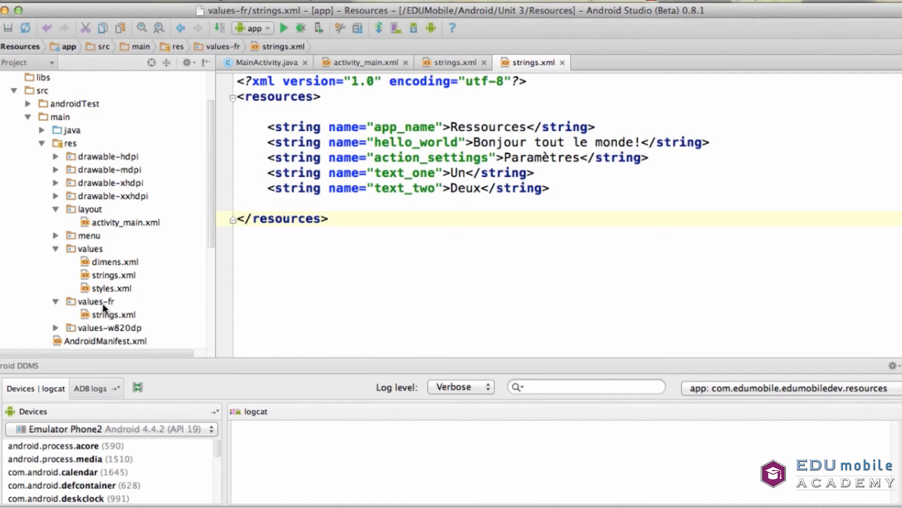
mouse_move(113, 305)
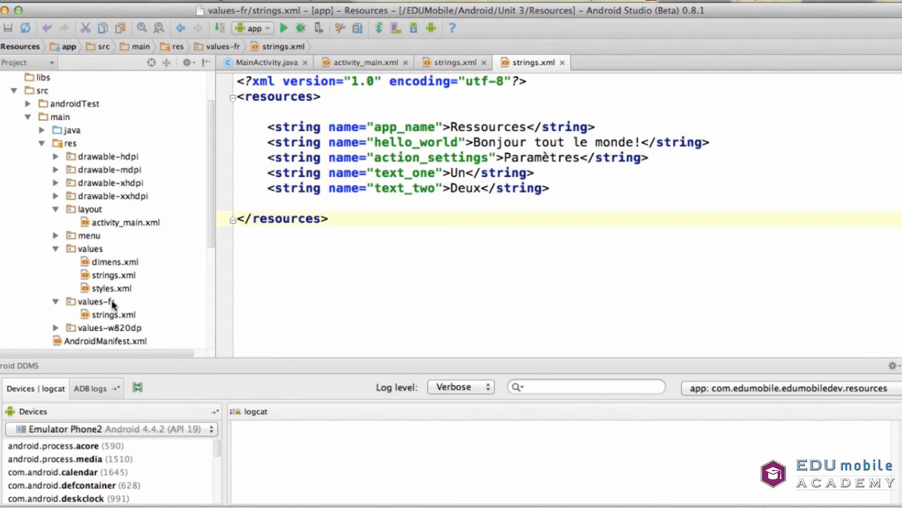